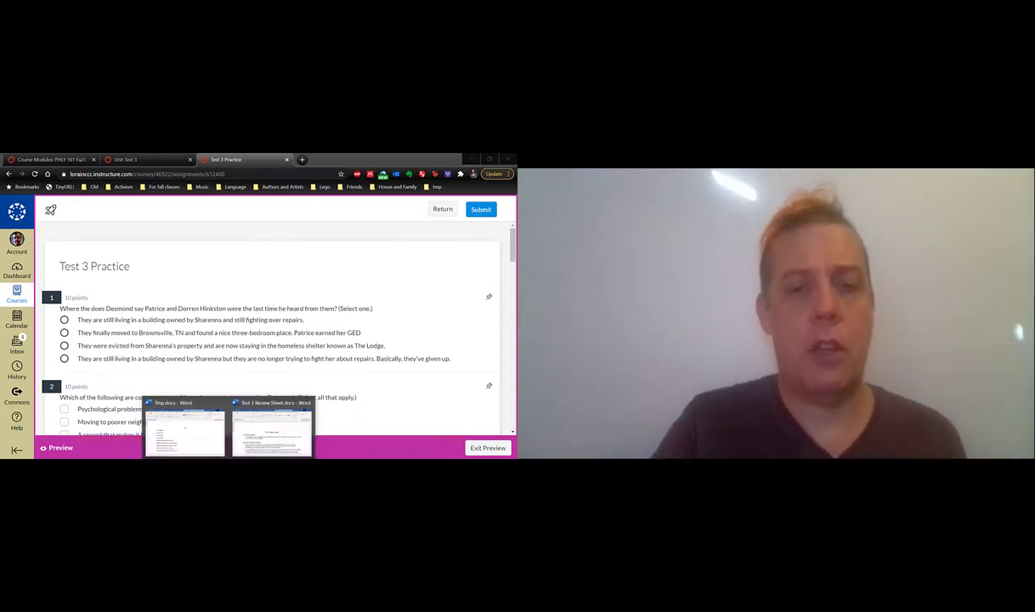
Switch to the Test 3 Review Sheet.docx document in Word from the taskbar
click(271, 429)
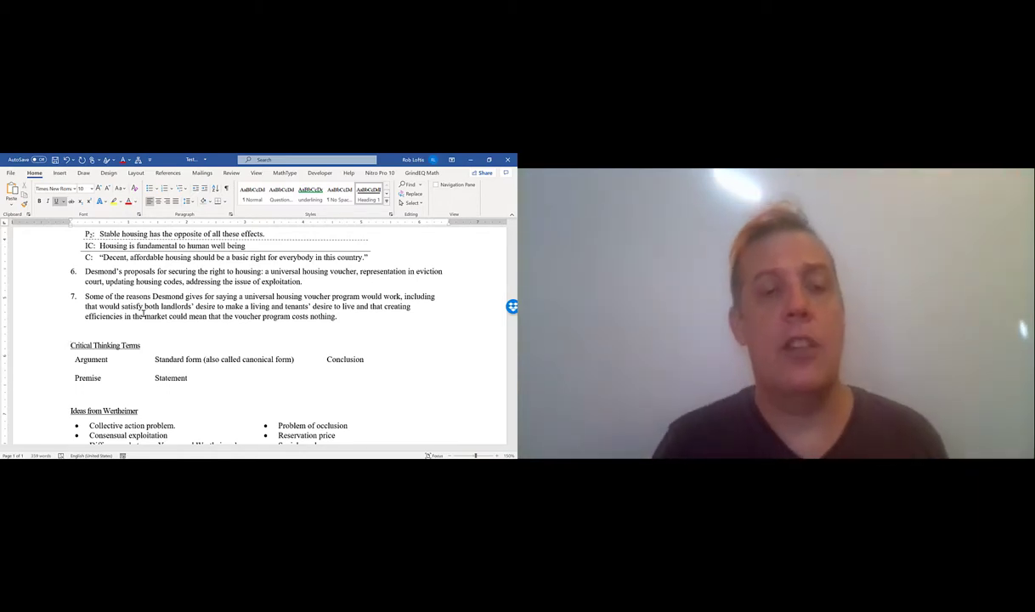
scroll(down, 3)
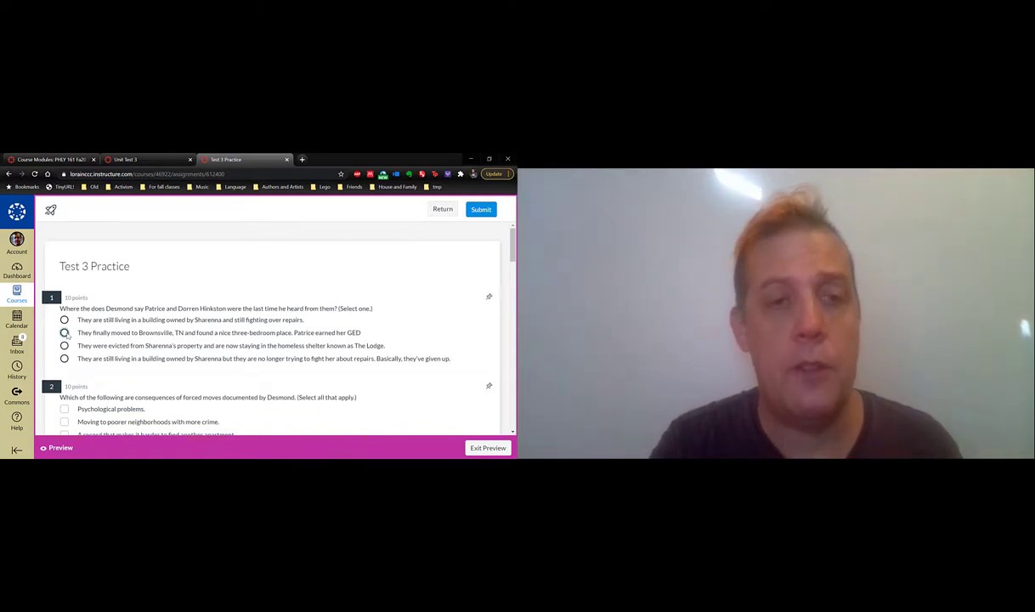
Choose 'They finally moved to Brownsville, TN' as question 1's answer
click(63, 332)
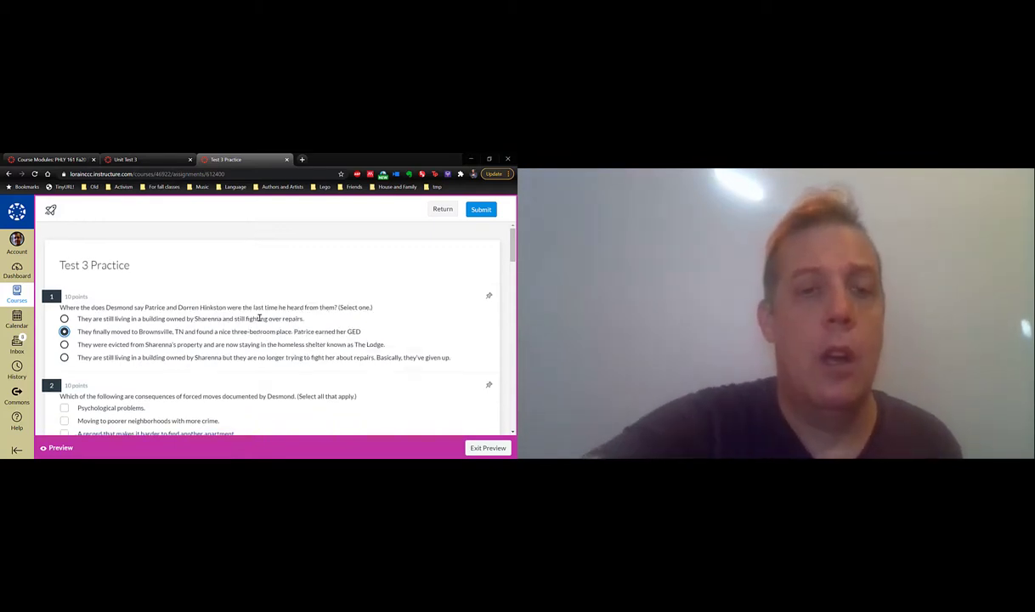
Check psychological problems, poorer neighborhoods, harder apartment search, job loss, and neighborhood instability
scroll(down, 3)
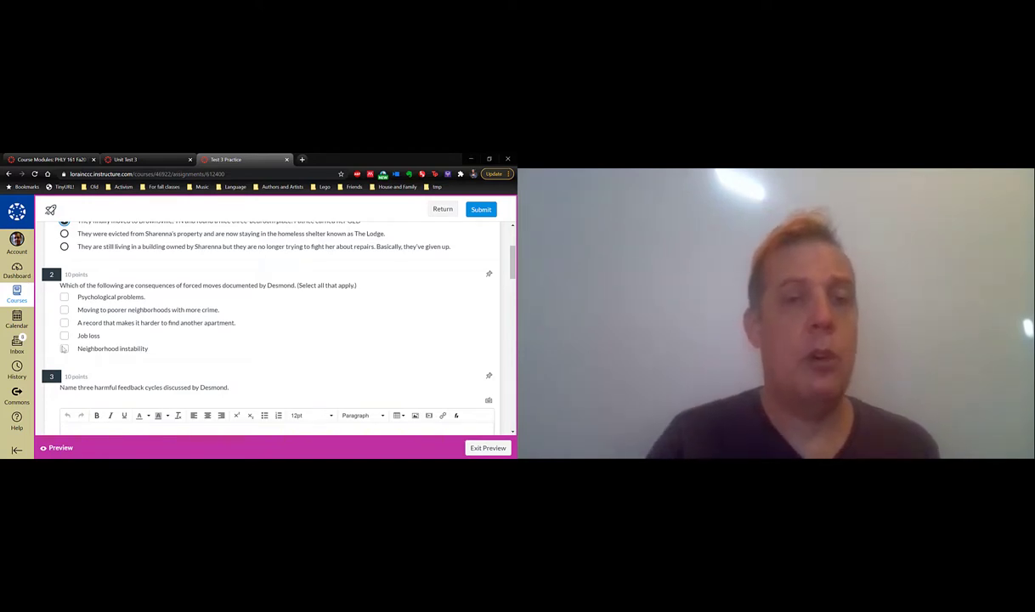
click(64, 297)
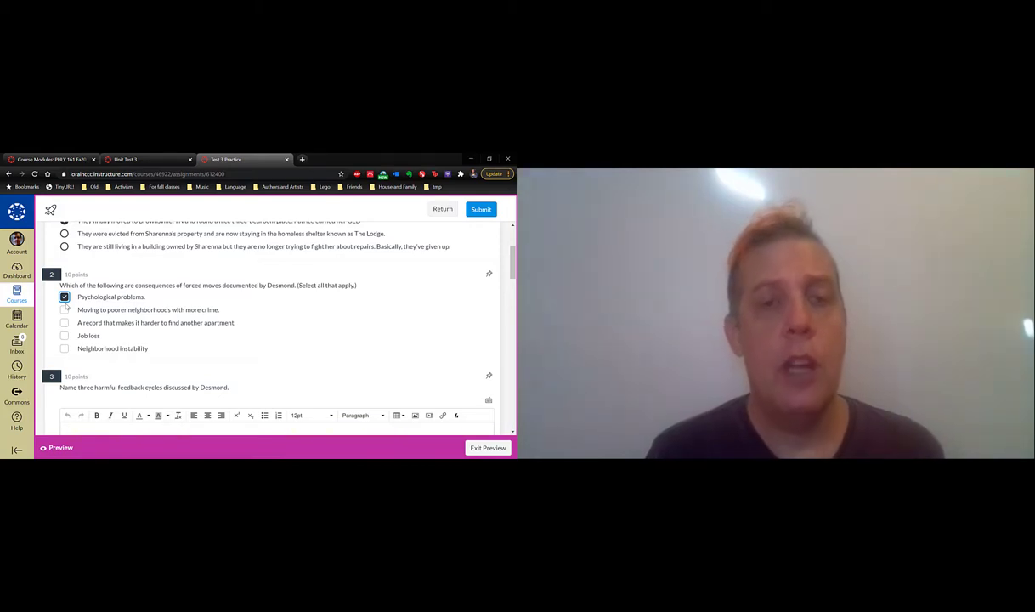
click(64, 309)
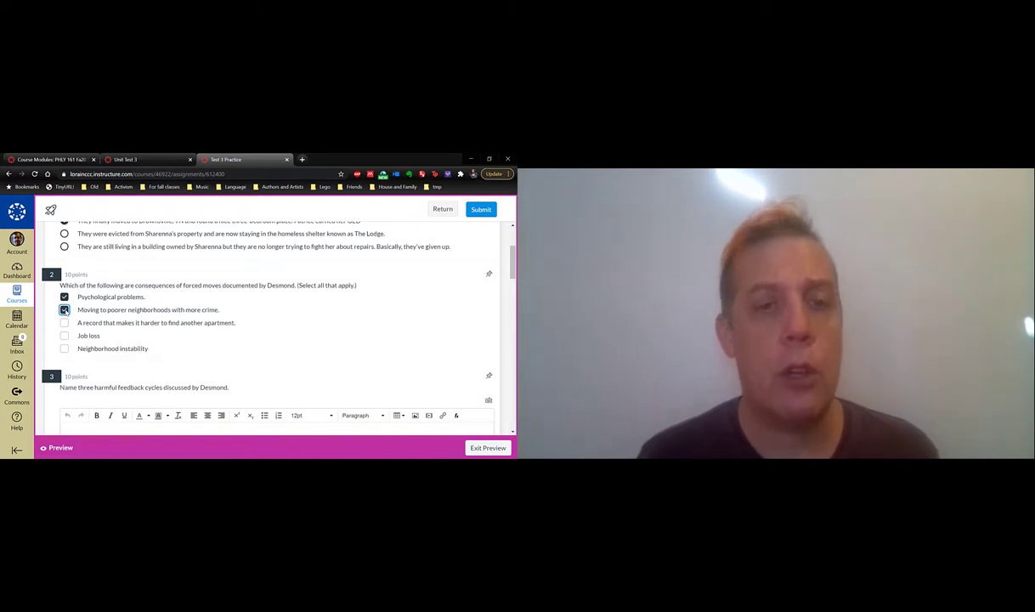
click(65, 309)
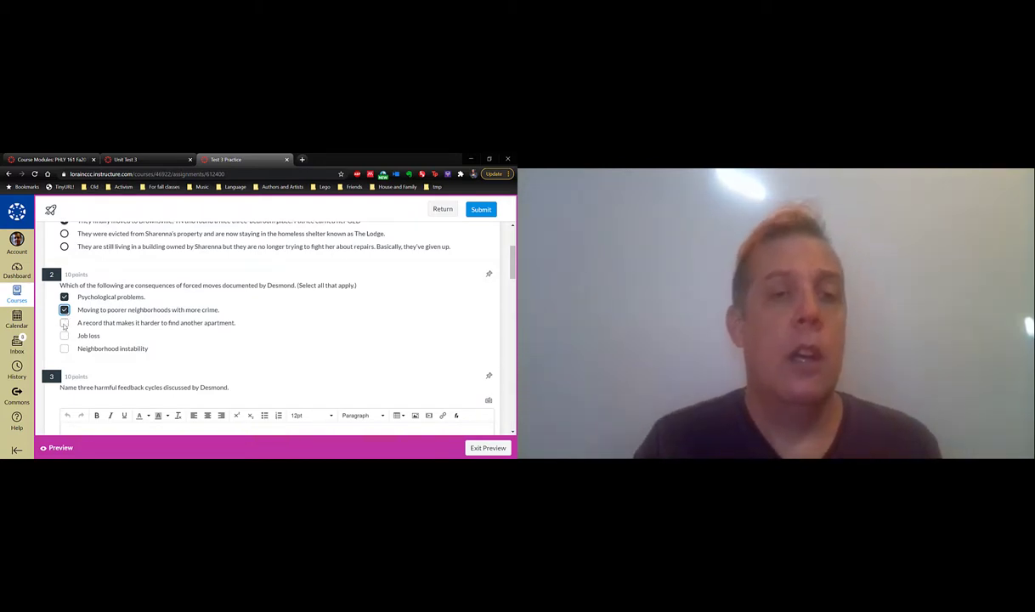
click(65, 322)
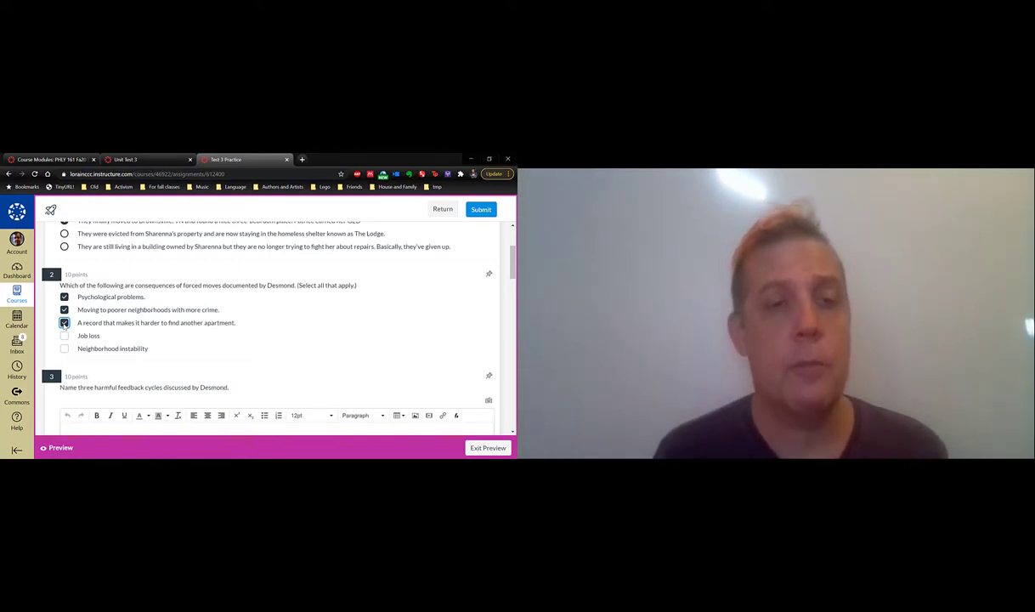
click(64, 335)
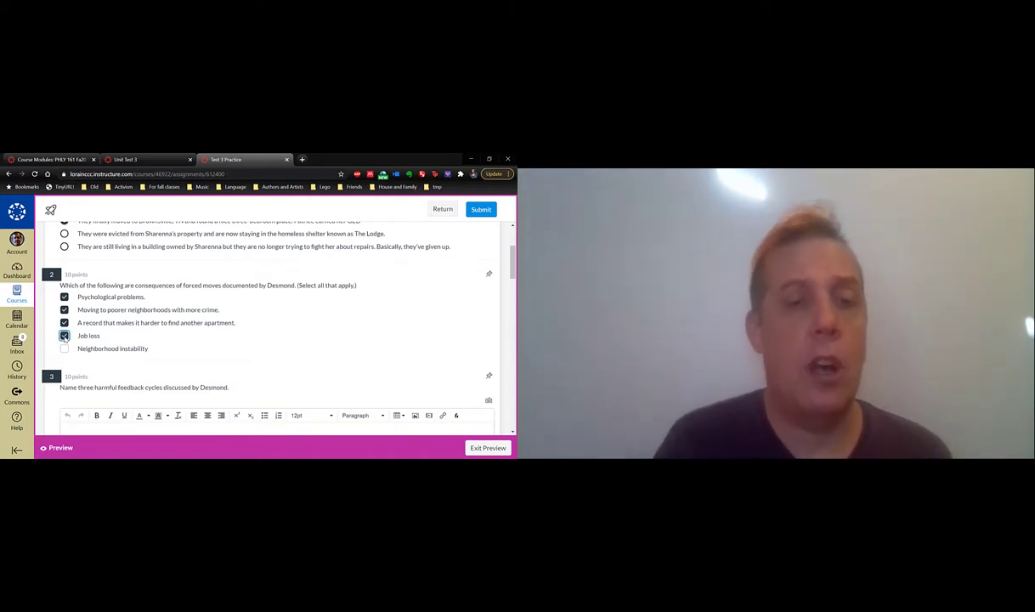
click(65, 334)
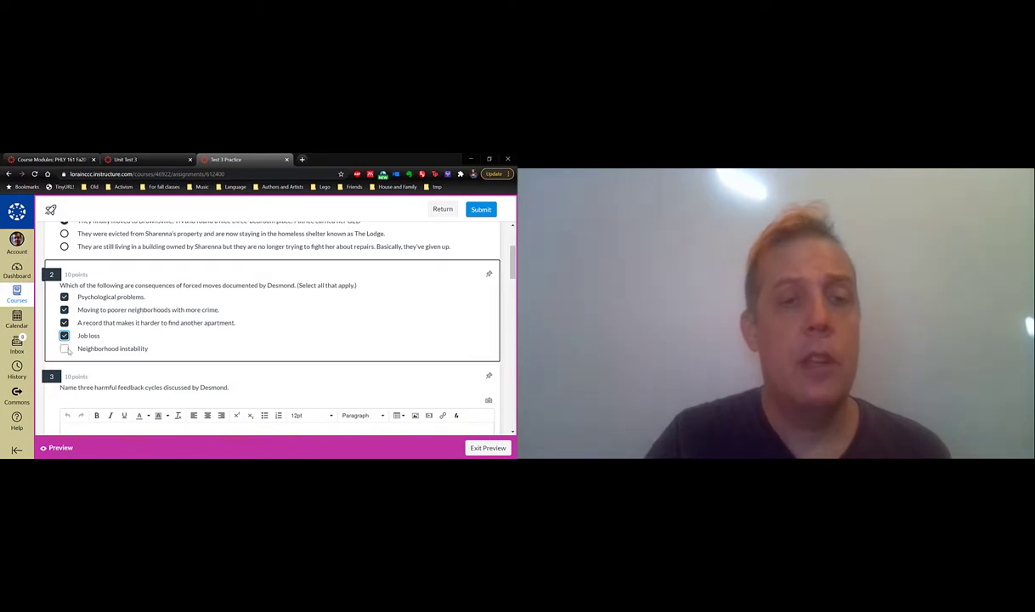
click(65, 349)
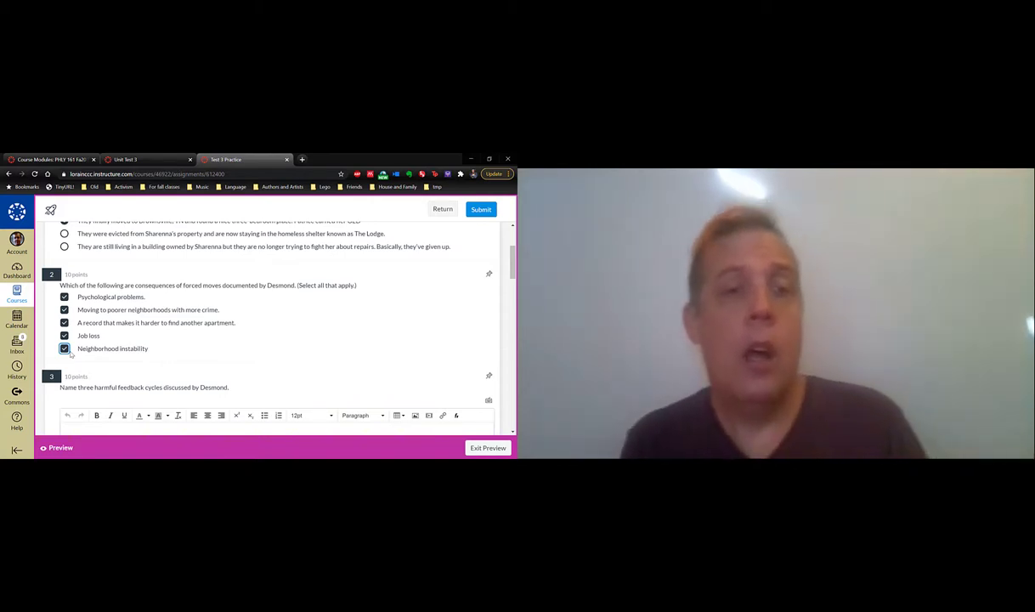
Scroll to the feedback-cycles question and place the cursor in its answer box
scroll(down, 3)
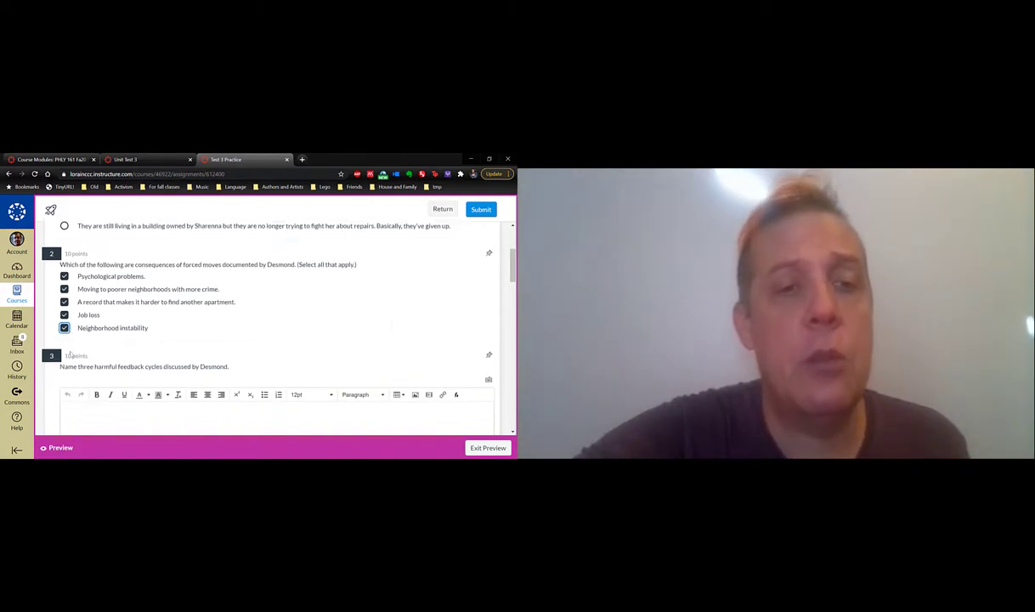
scroll(down, 3)
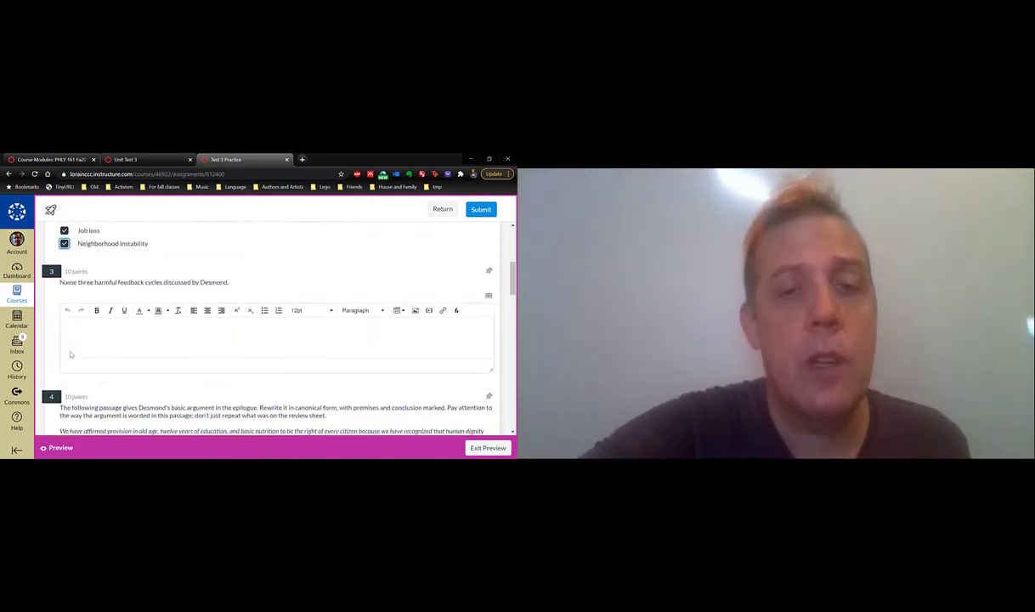
click(276, 339)
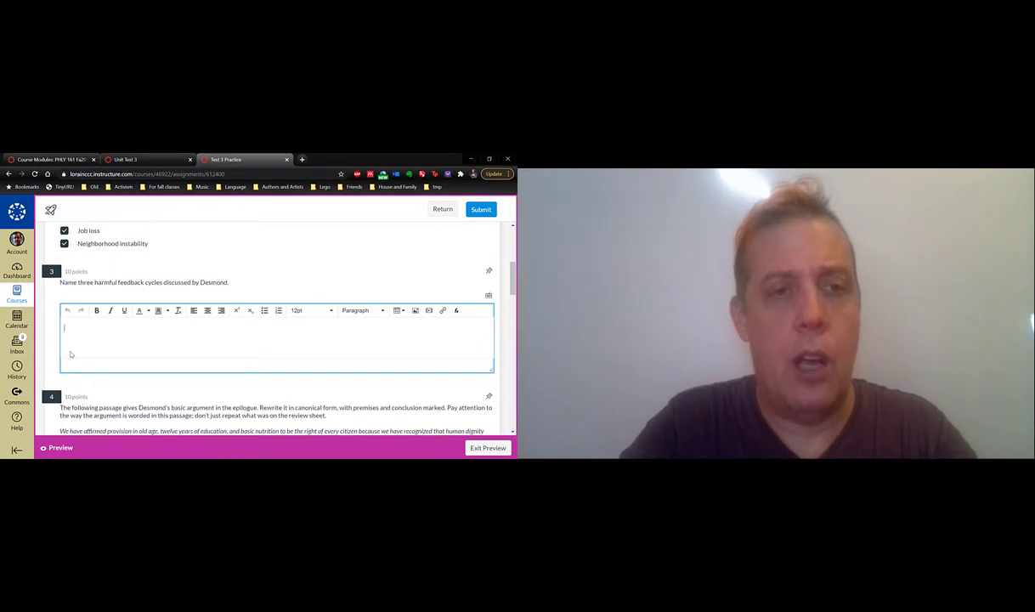
Type cycle 1, eviction leading to job loss and back to eviction, then start a new line
text(Eviction leads job loss and job loss)
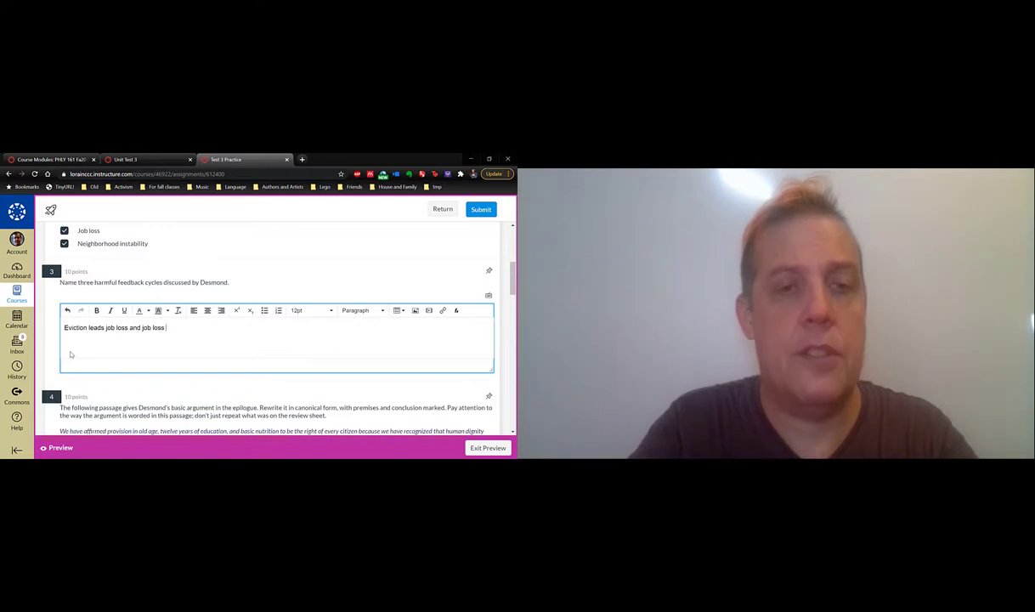
text(leads to evic)
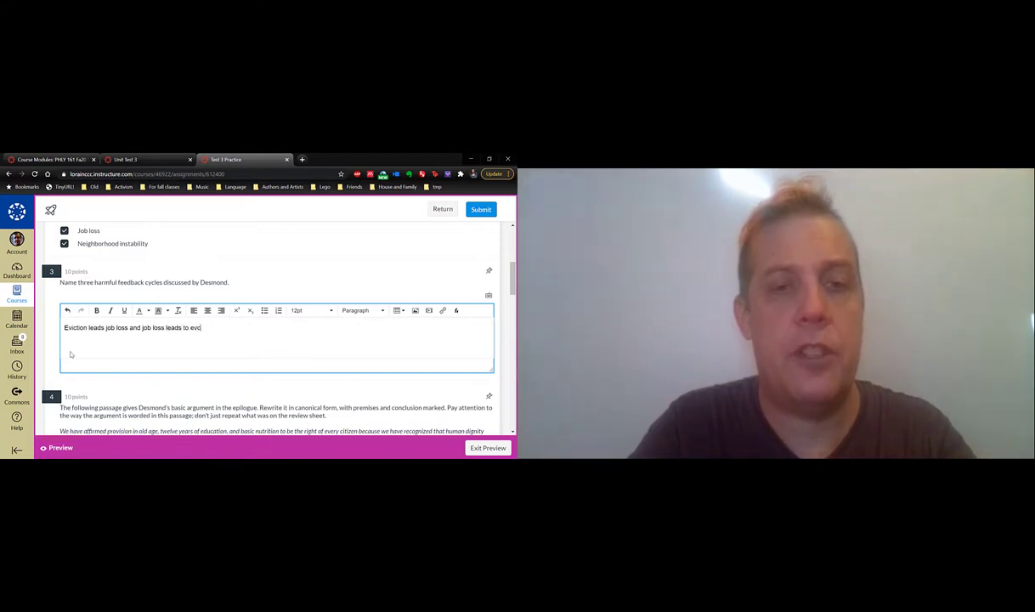
text(iction.)
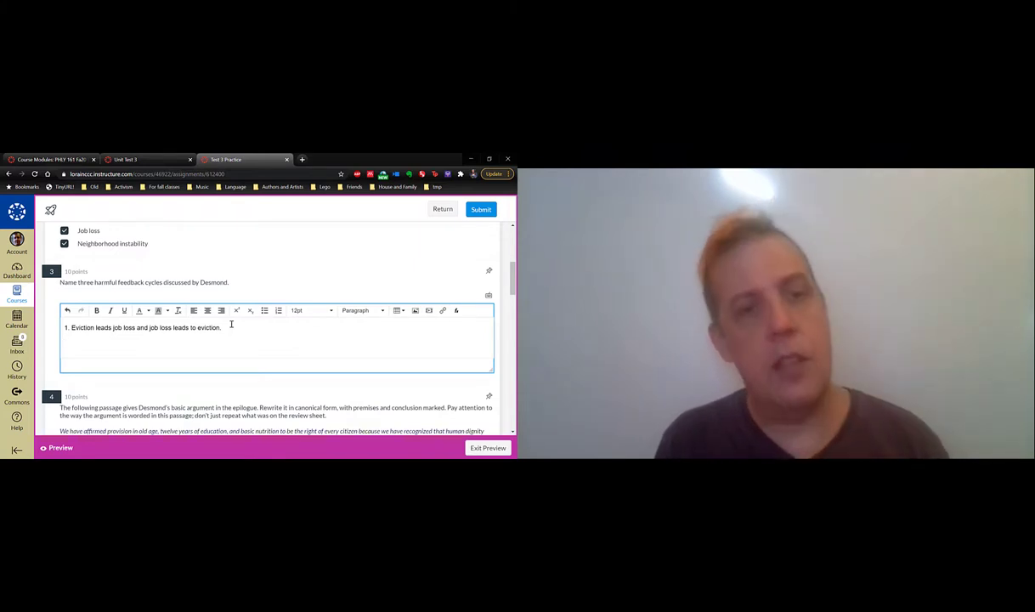
key(enter)
text(2.)
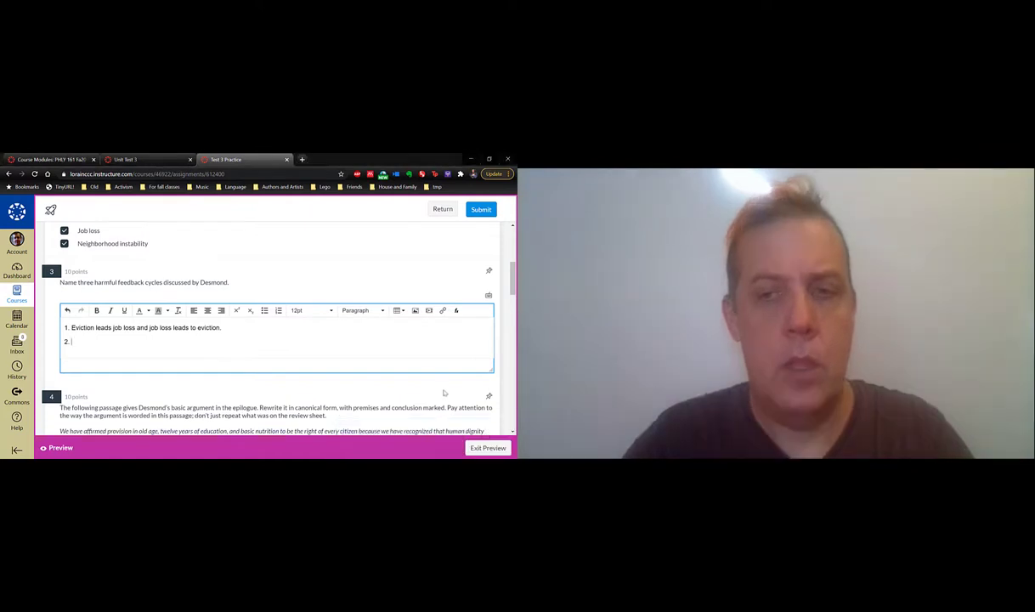
Complete item 2: poverty leads to reckless spending, which leads back to poverty
text(Poverty leads to)
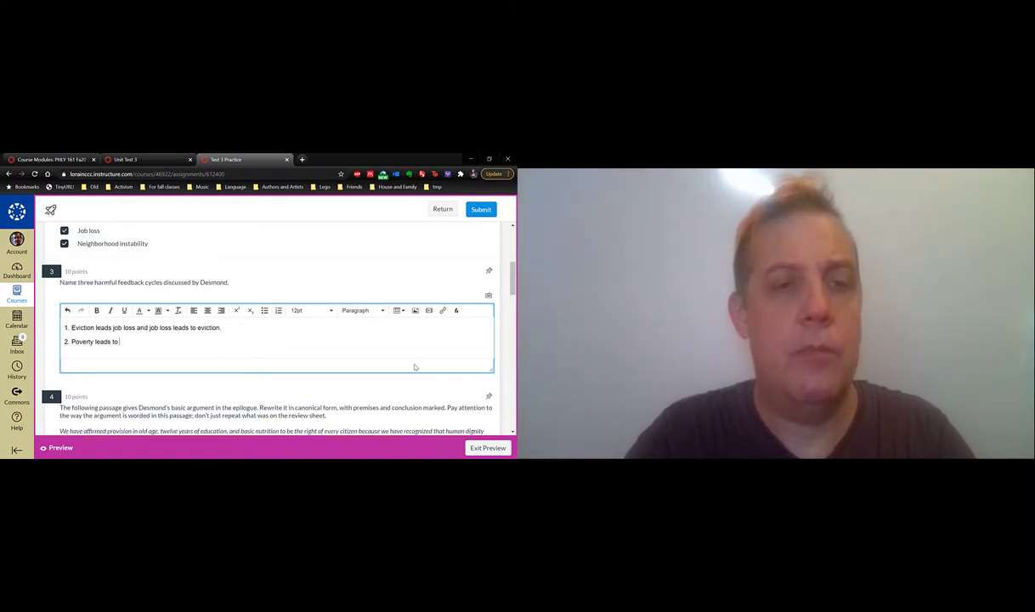
text(spending money i)
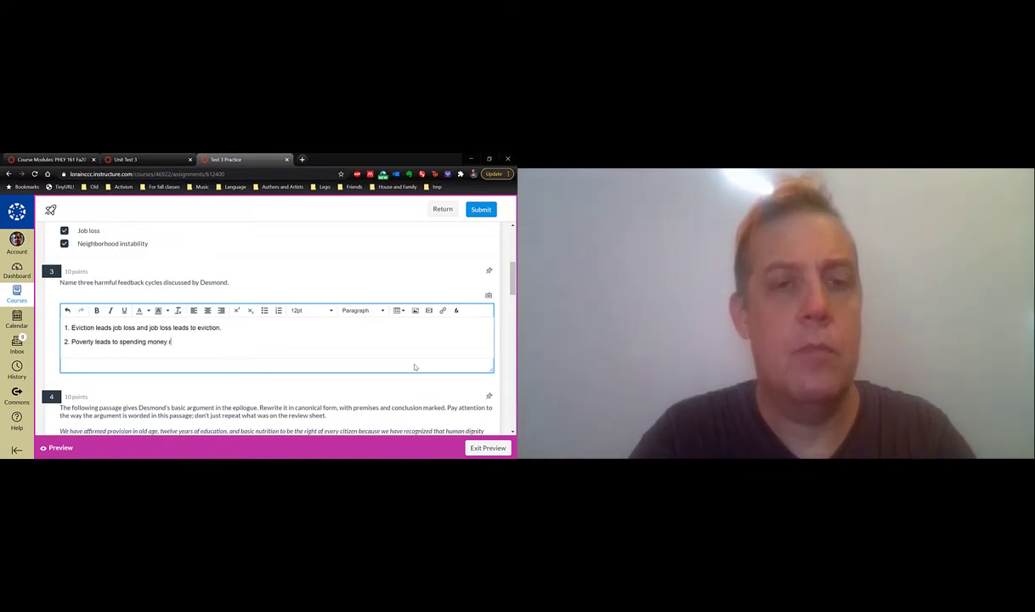
text(recklessly)
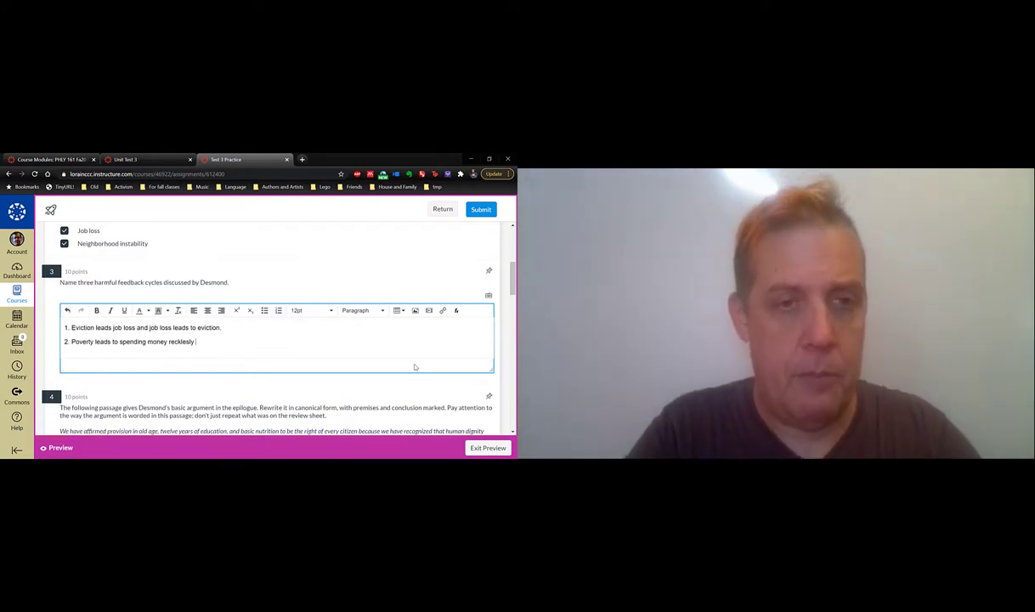
text(and reckless spending causes p)
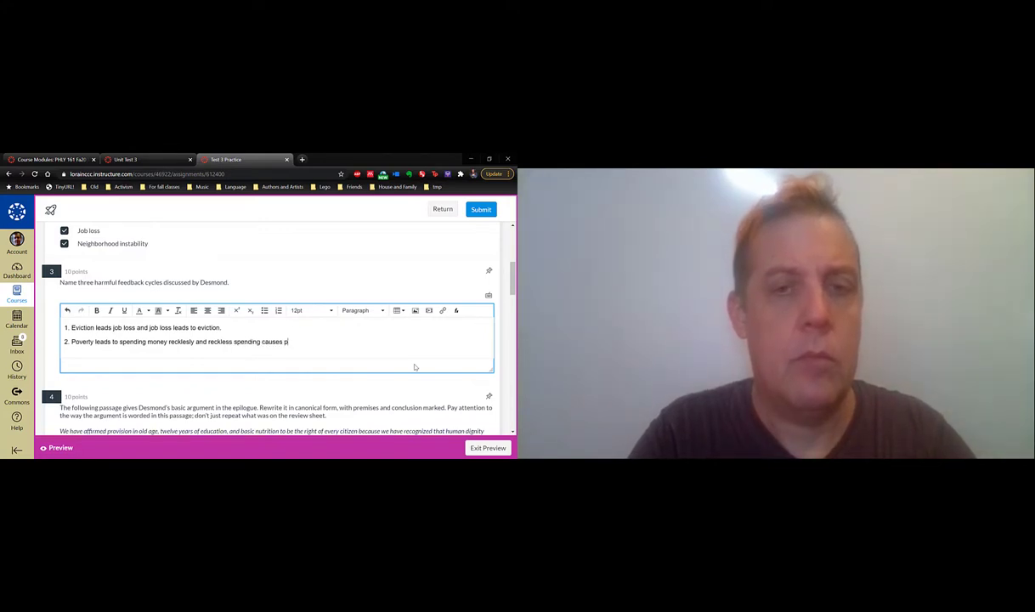
text(overty.)
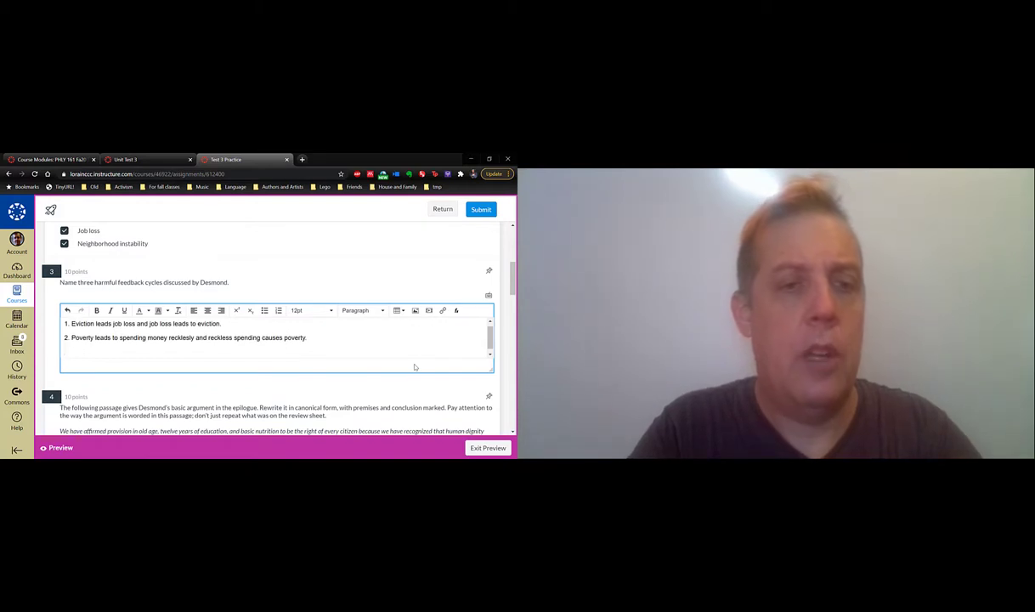
Add item 3: 'Eviction leads to drug use, drug use leads to eviction.'
text(3.)
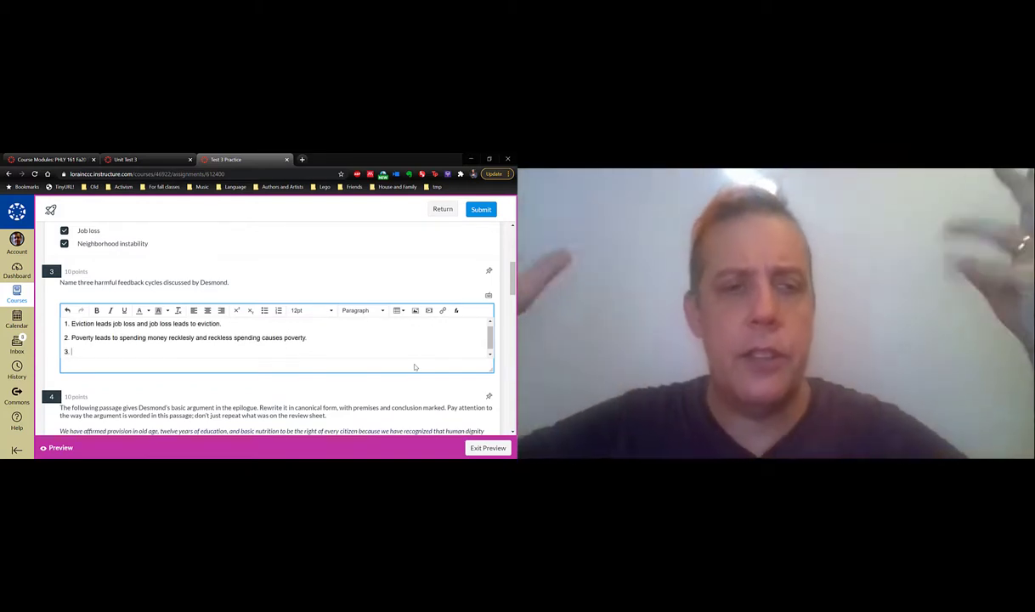
text(E)
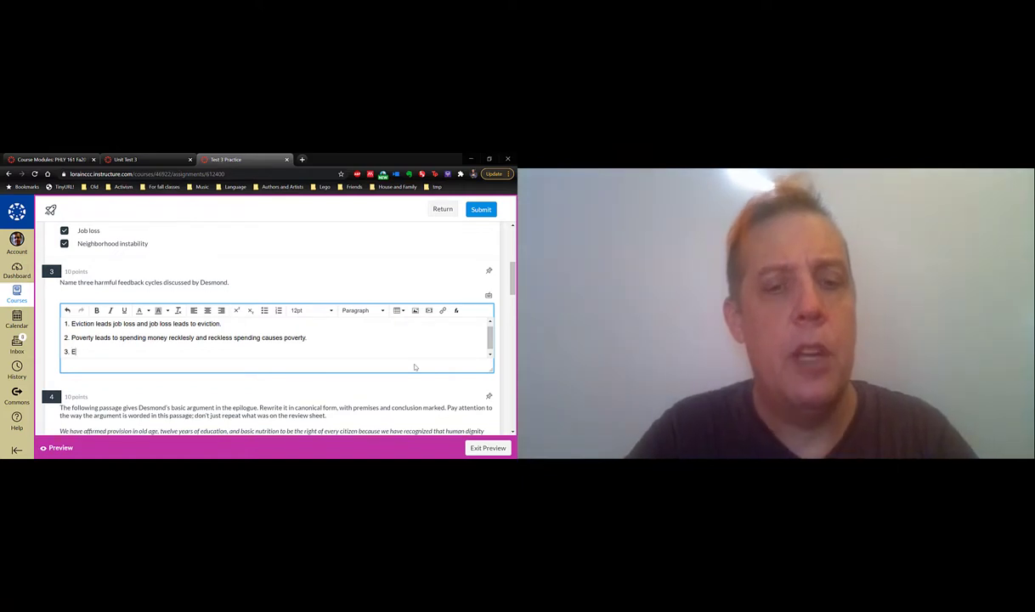
text(viction leads)
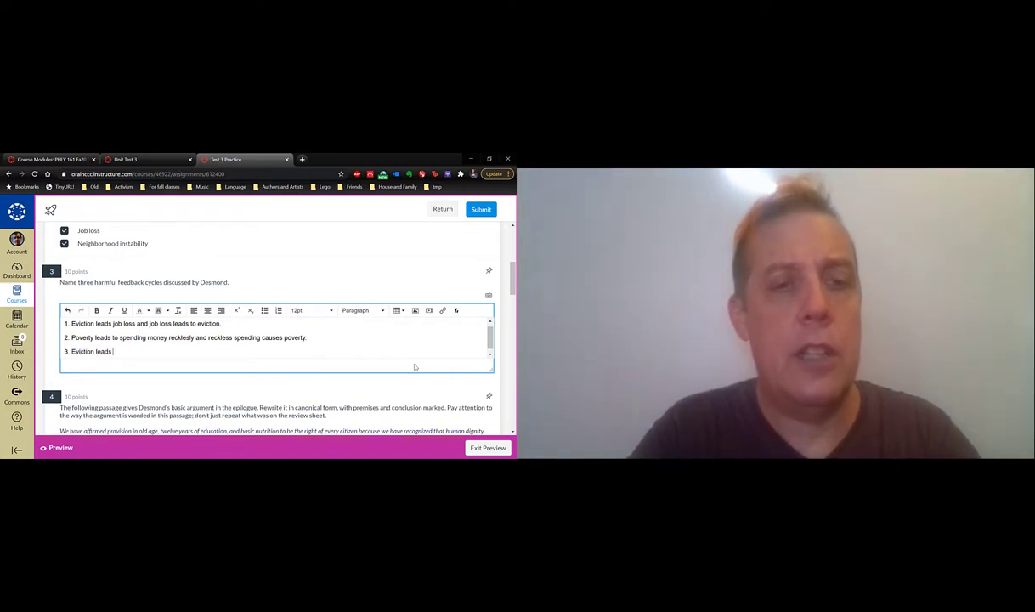
text(to drug use,)
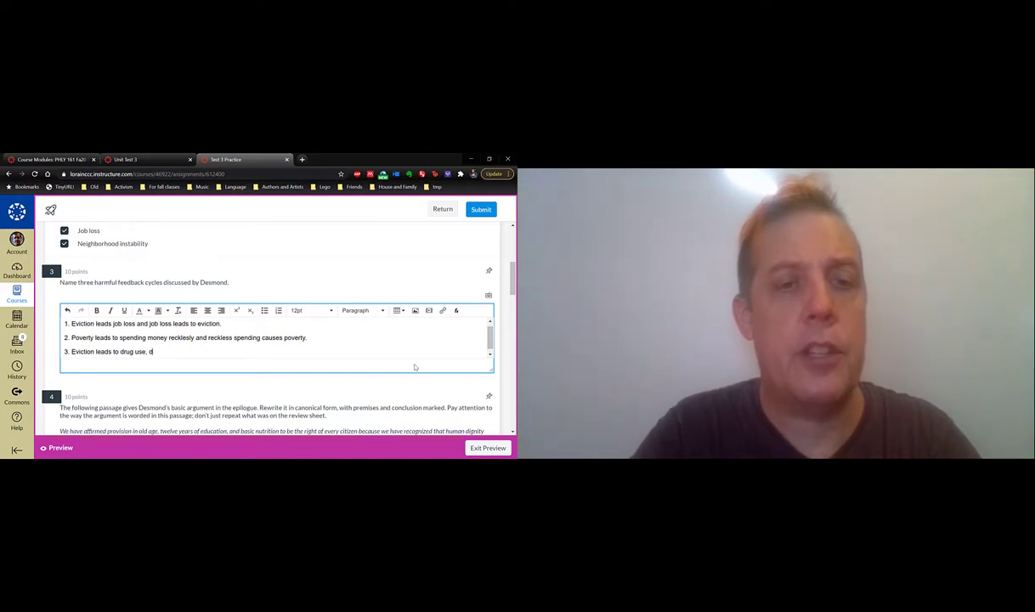
text(drug use leads)
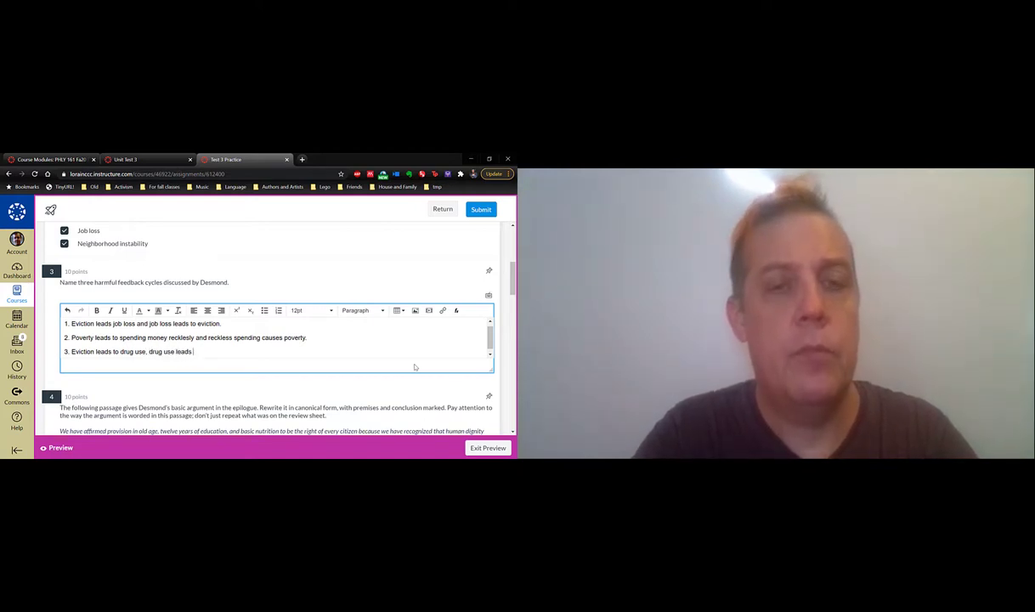
text(to eviction.)
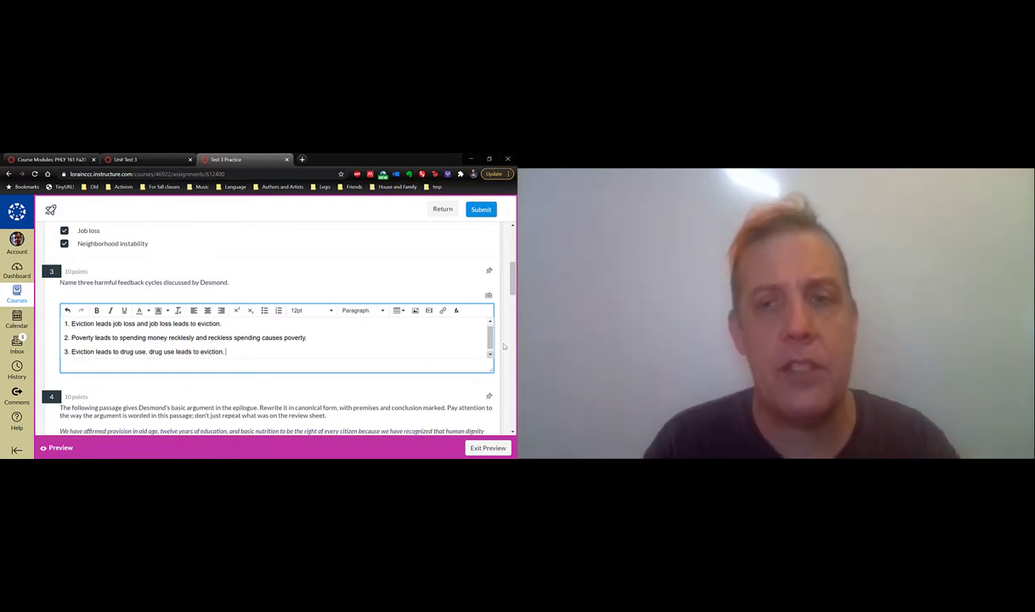
Scroll down to question 4's canonical-form passage and its empty answer box
scroll(down, 3)
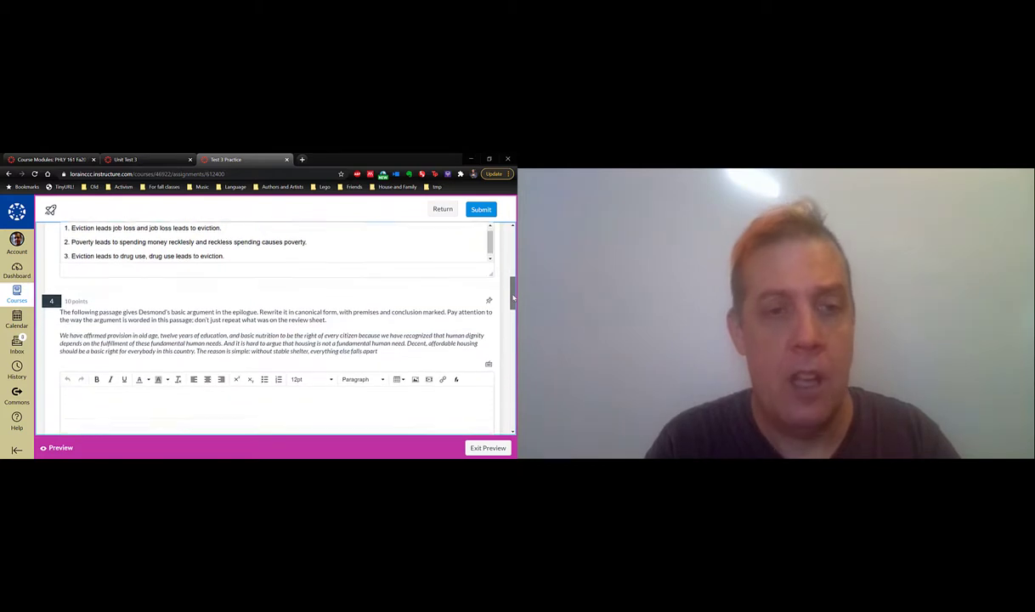
scroll(down, 3)
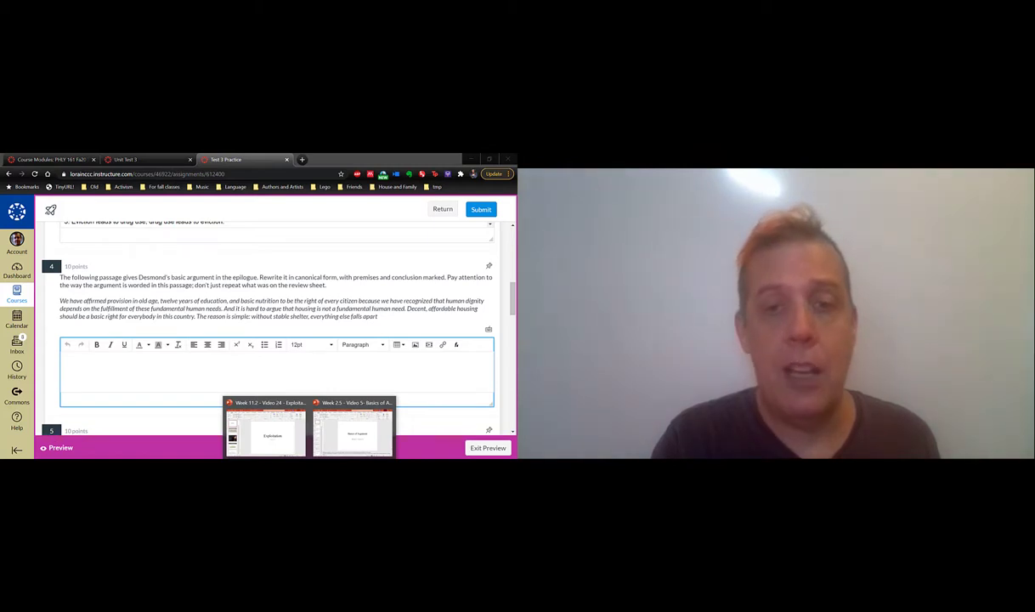
click(353, 429)
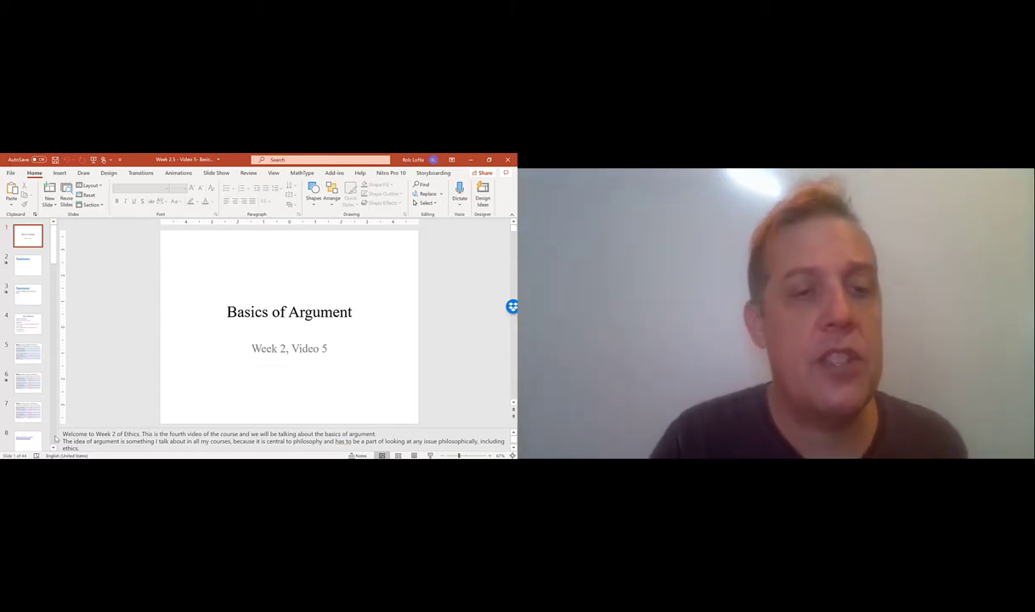
scroll(down, 3)
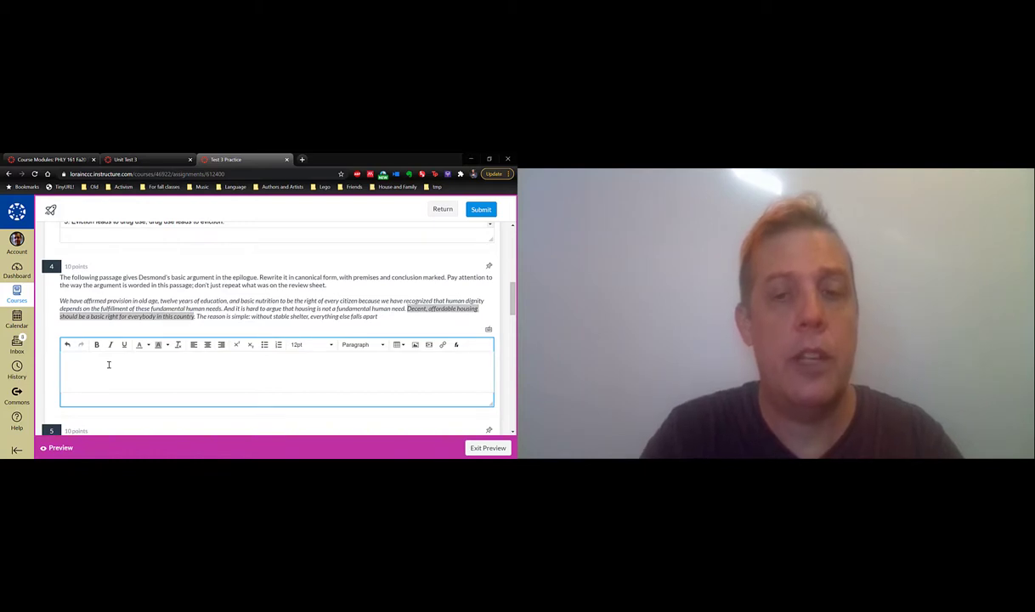
Enter 'C: Decent, affordable housing should be a basic right for everybody in this country.'
text(C:)
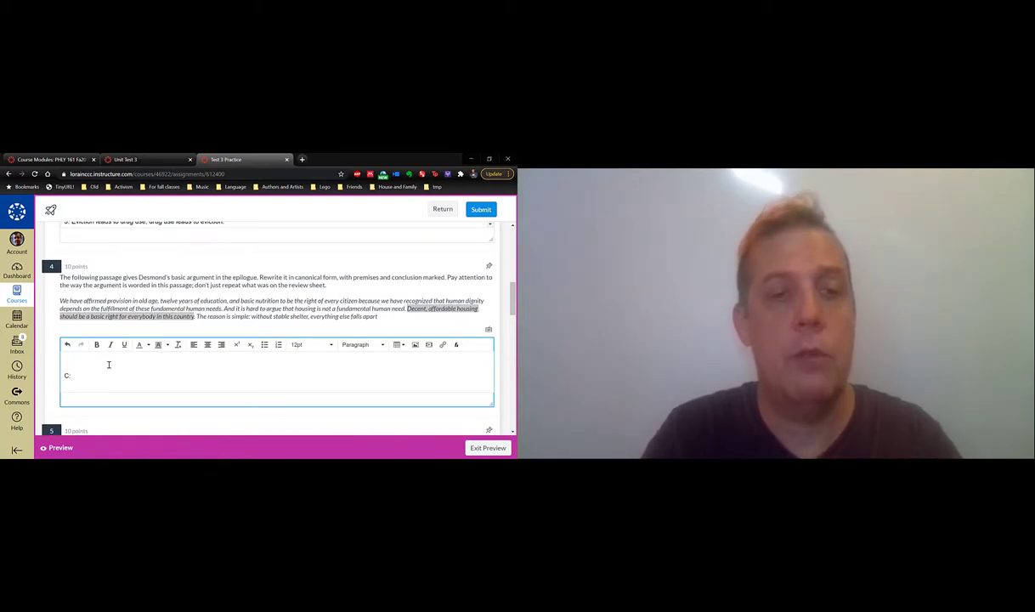
text(Decent, affordable housing should be a basic right for everybody in this country)
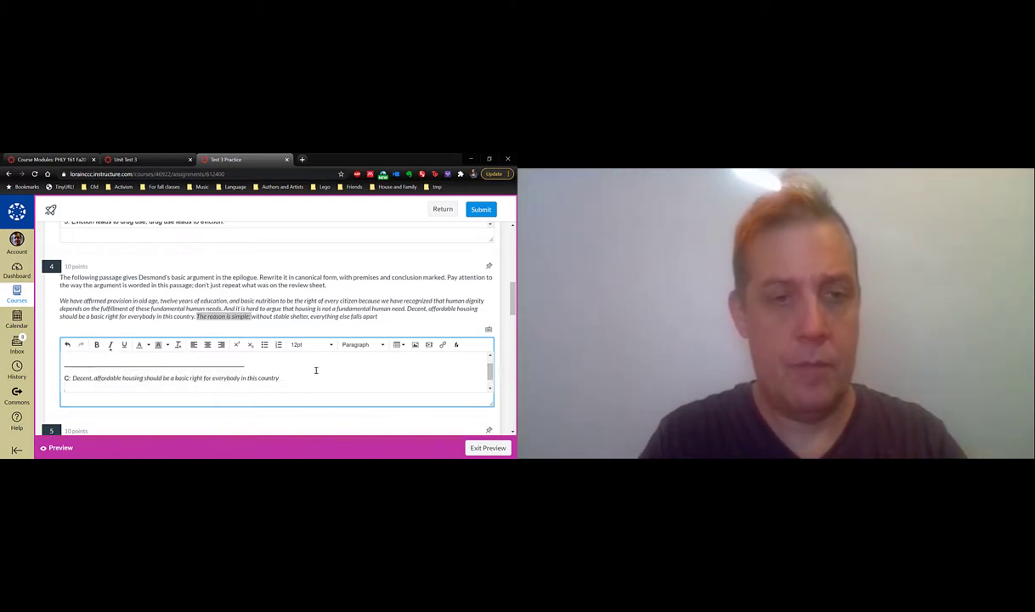
Note the indicator phrase and add 'P1: Without stable shelter everything else falls apart.'
text(Indicator phrase: T)
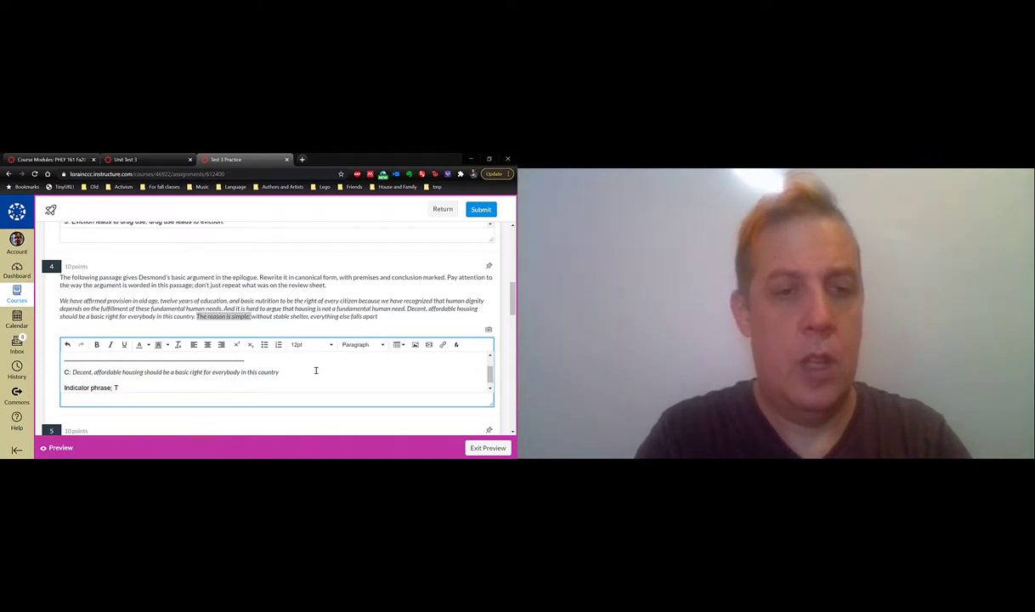
text(he reason is simple)
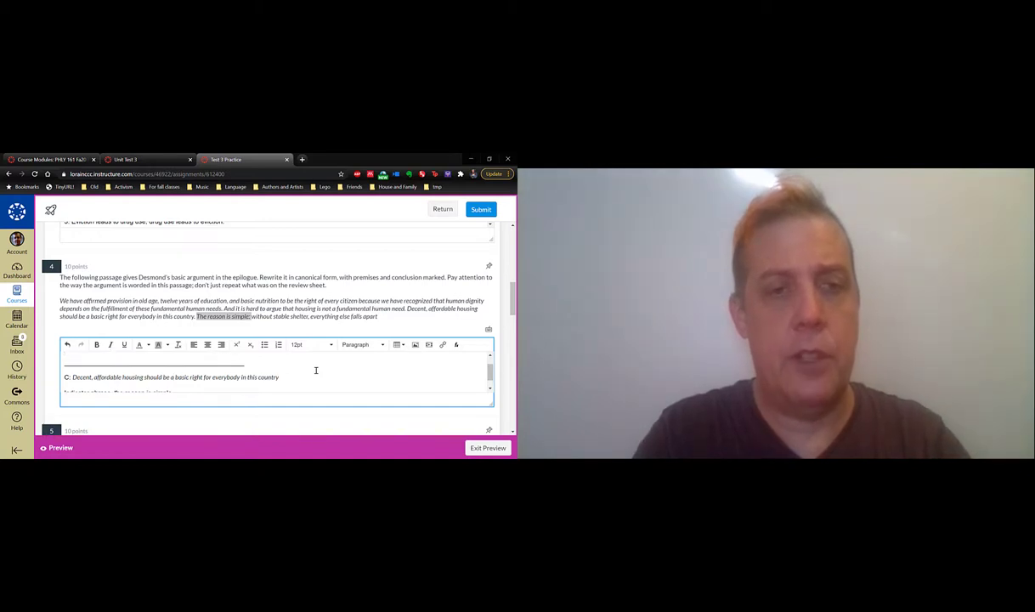
text(P1: Wit)
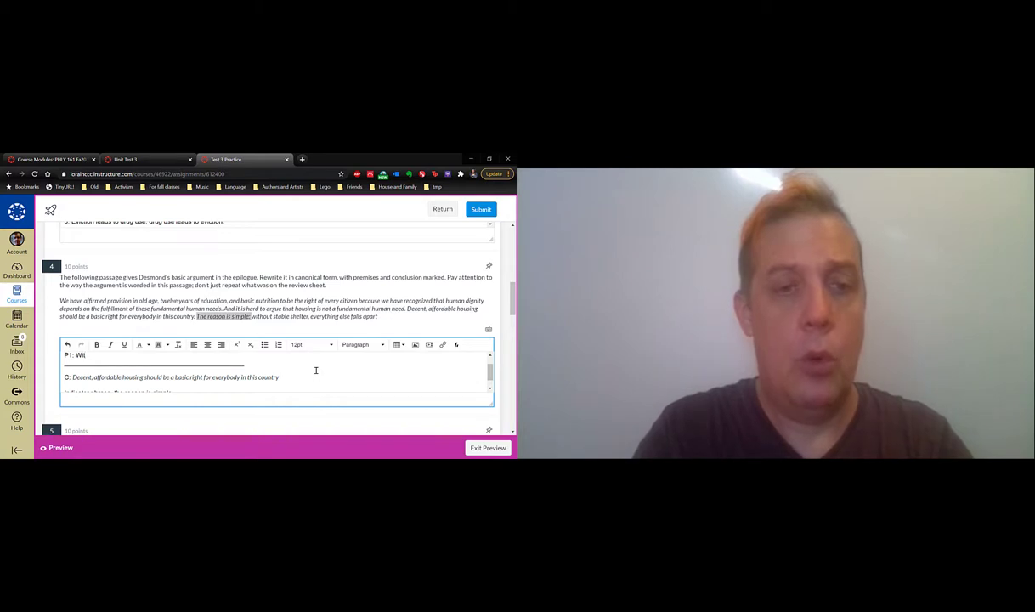
text(hout stable shelter everything else false a)
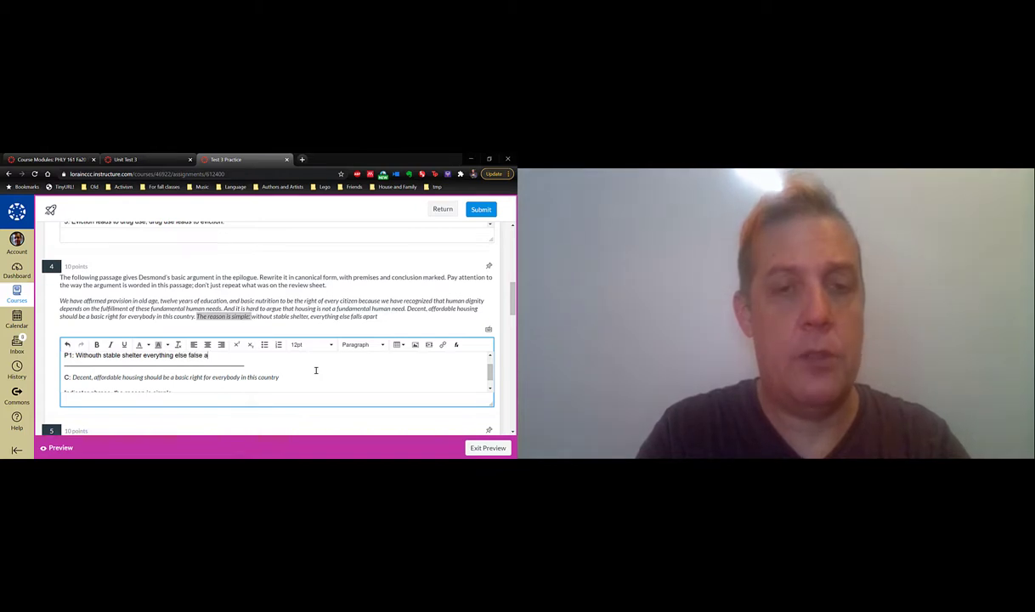
text(part.)
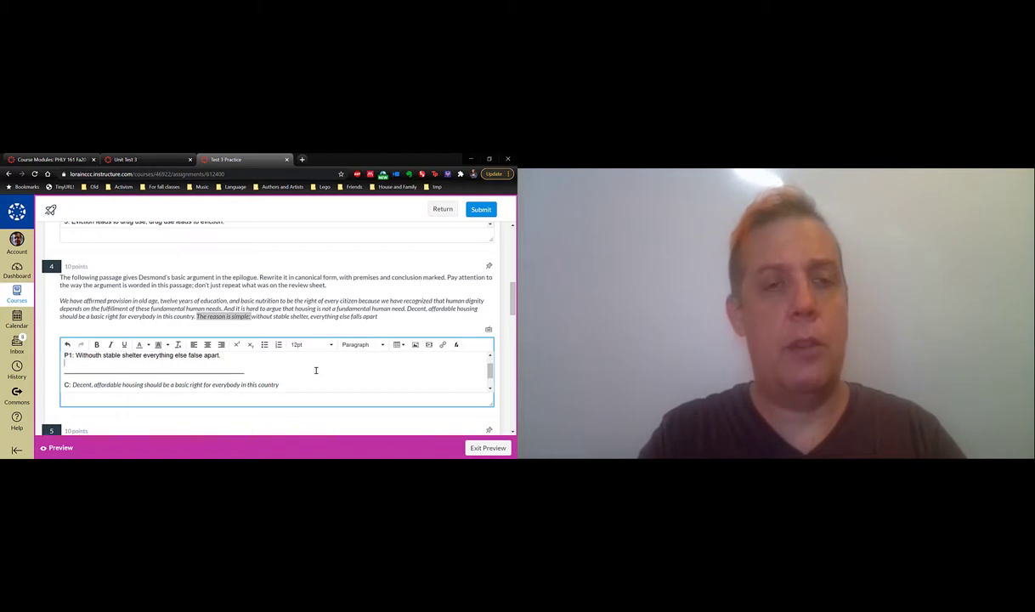
Add P2, rights rest on basic human needs, and P3, 'Housing is a basic human need.'
text(P2)
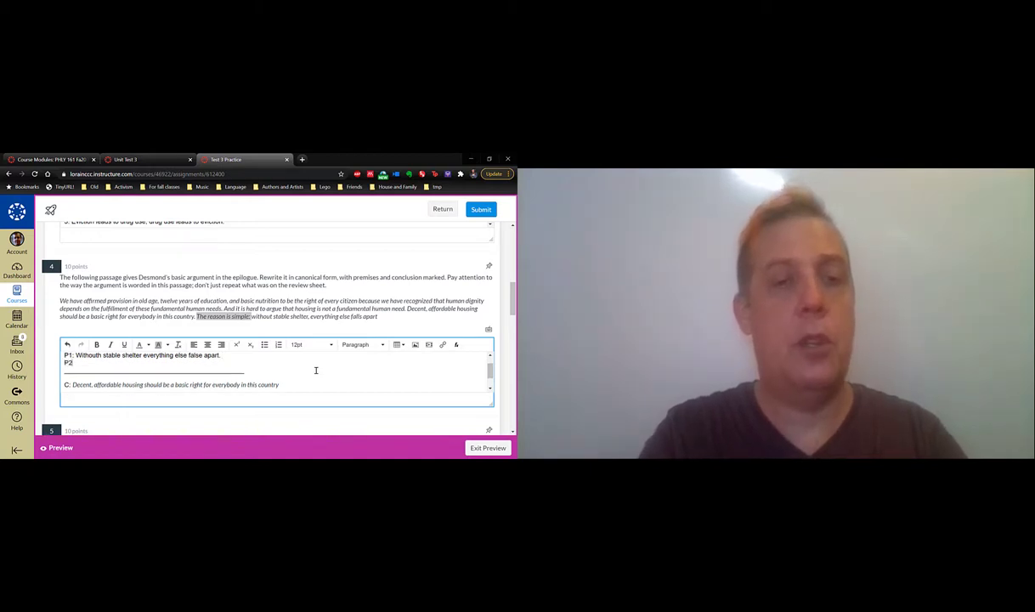
text(We have affirmed othe rthings as rights because they are basic huma)
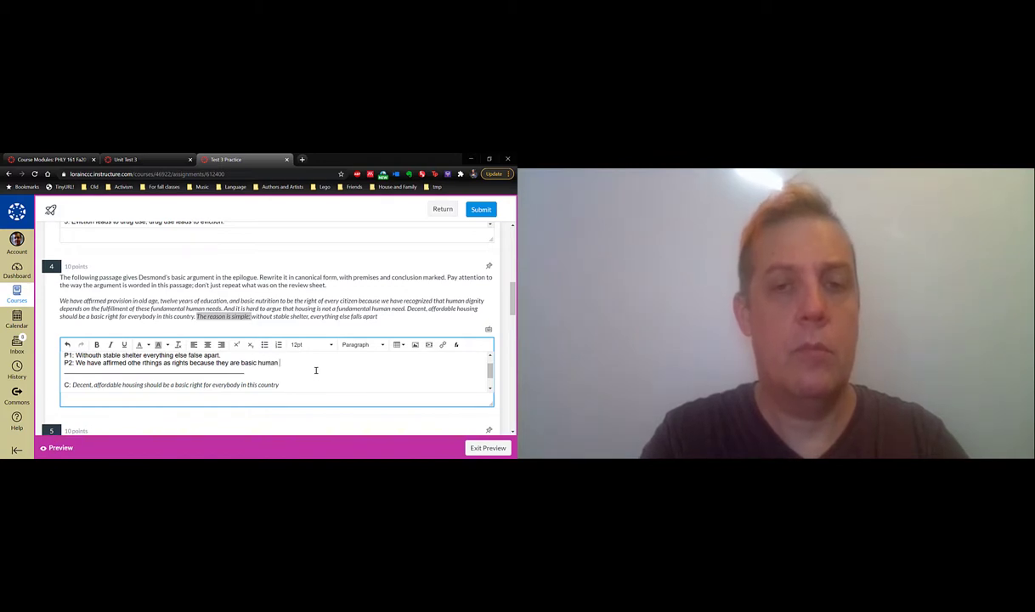
text(needs.)
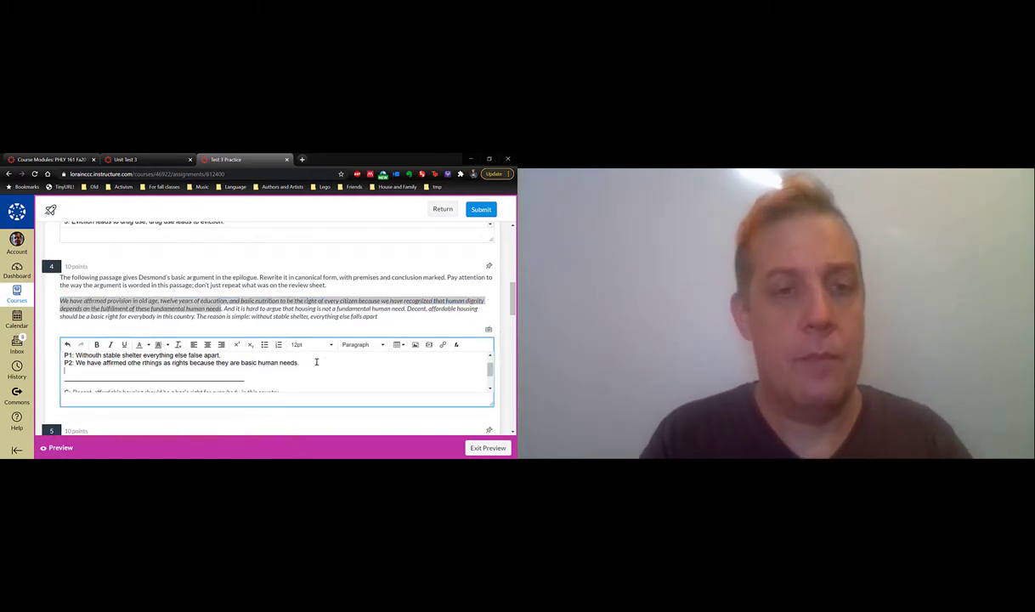
text(P3:)
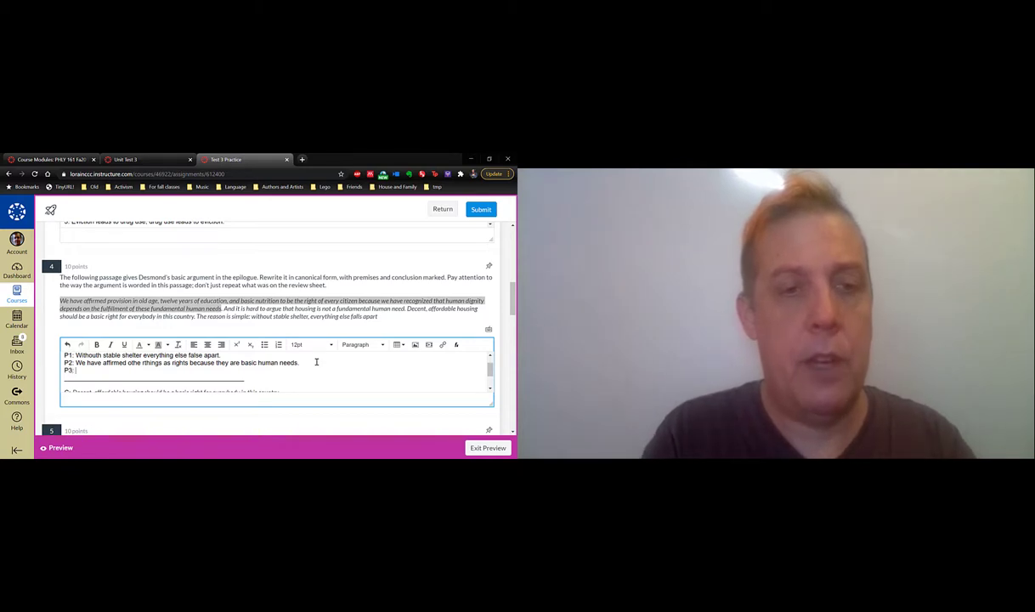
text(Housing is a basic human need.)
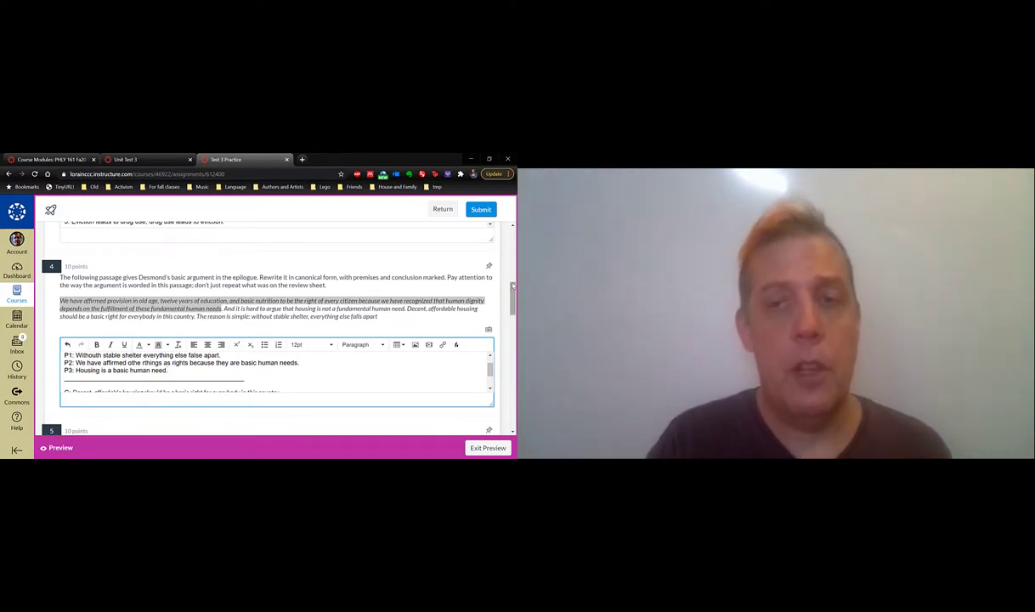
scroll(down, 3)
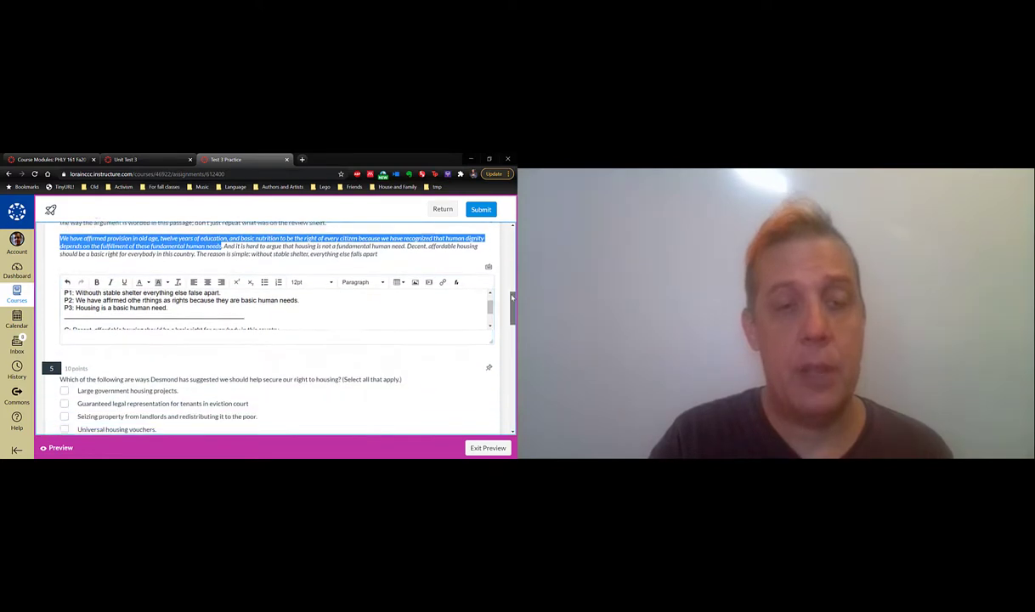
Tick legal representation in eviction court, updating building codes and universal housing vouchers for question 5
scroll(down, 3)
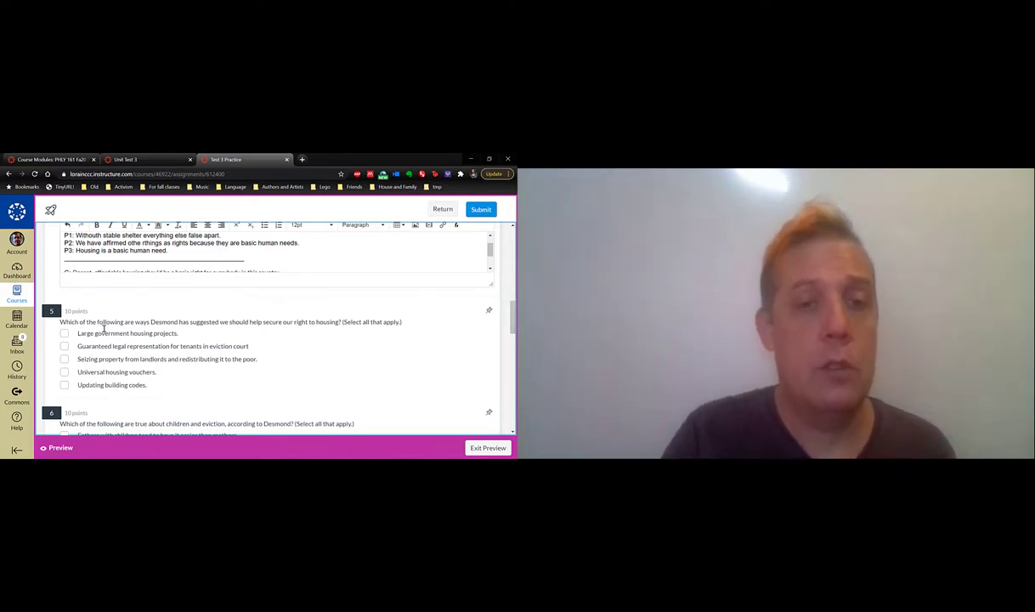
click(65, 346)
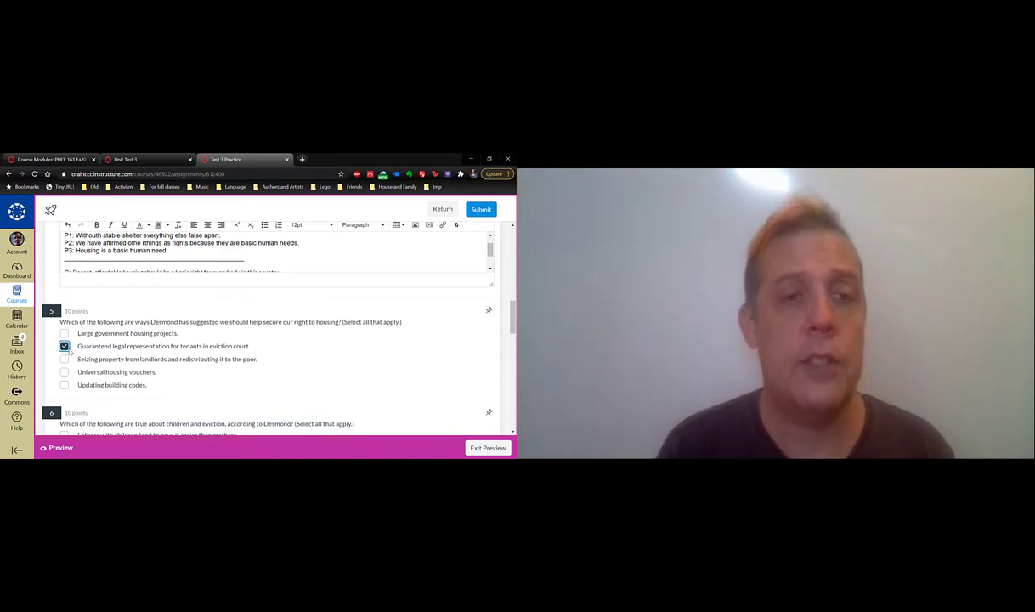
click(65, 371)
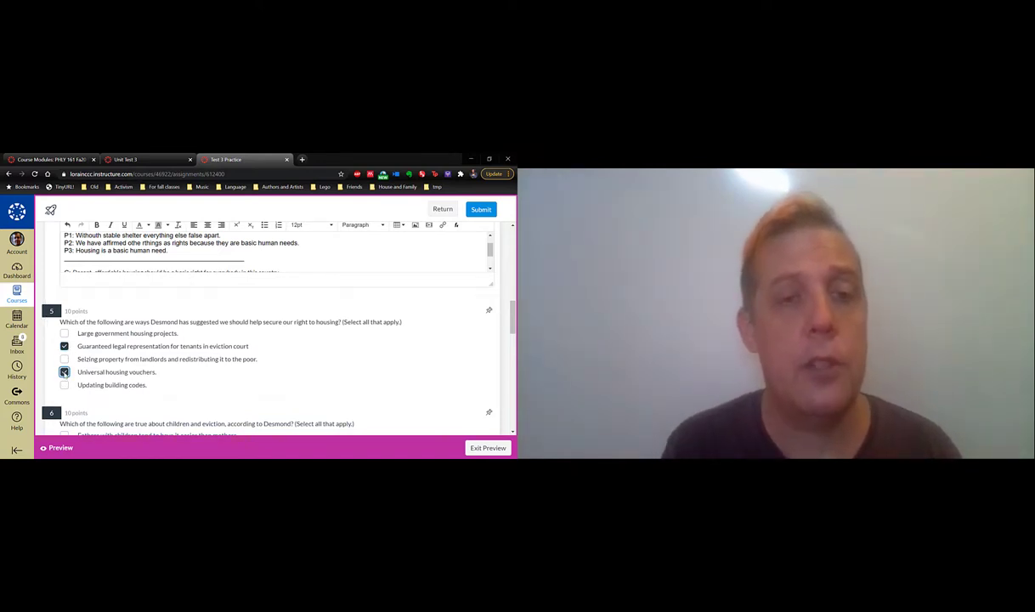
click(64, 373)
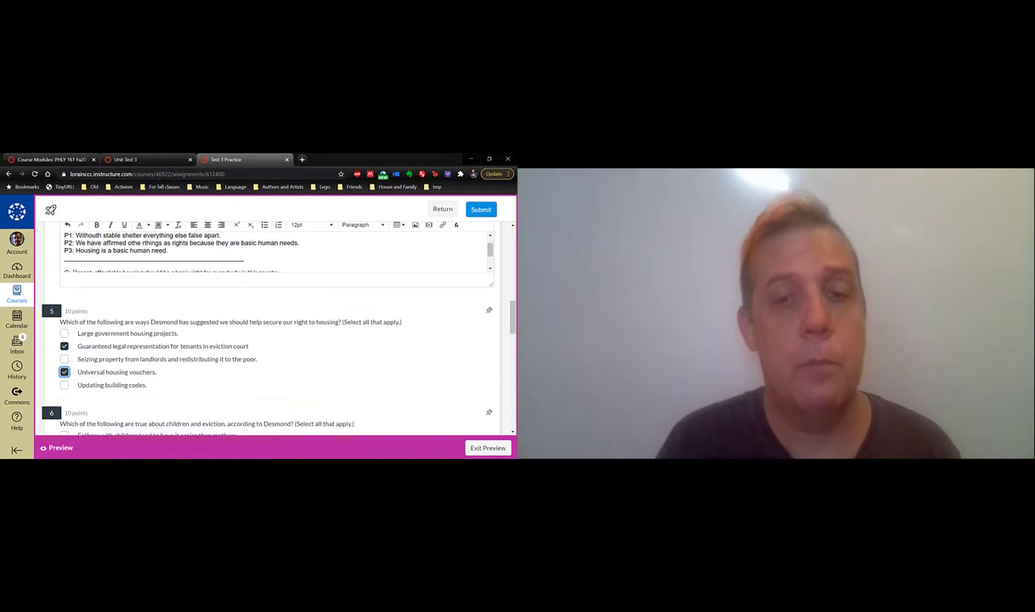
click(63, 371)
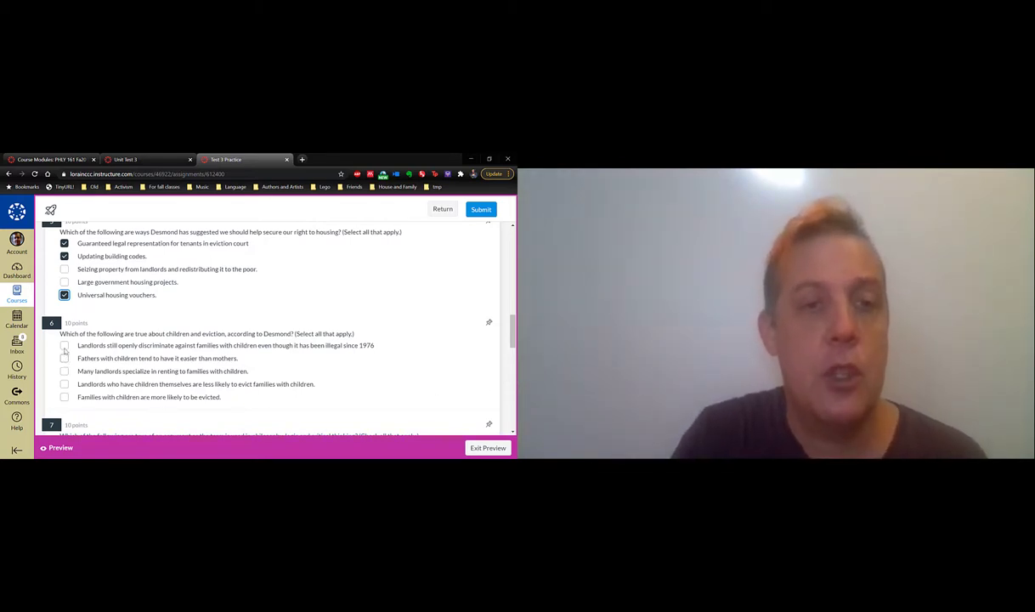
Tick open landlord discrimination, fathers having it easier, and families with children evicted more often for question 6
click(64, 345)
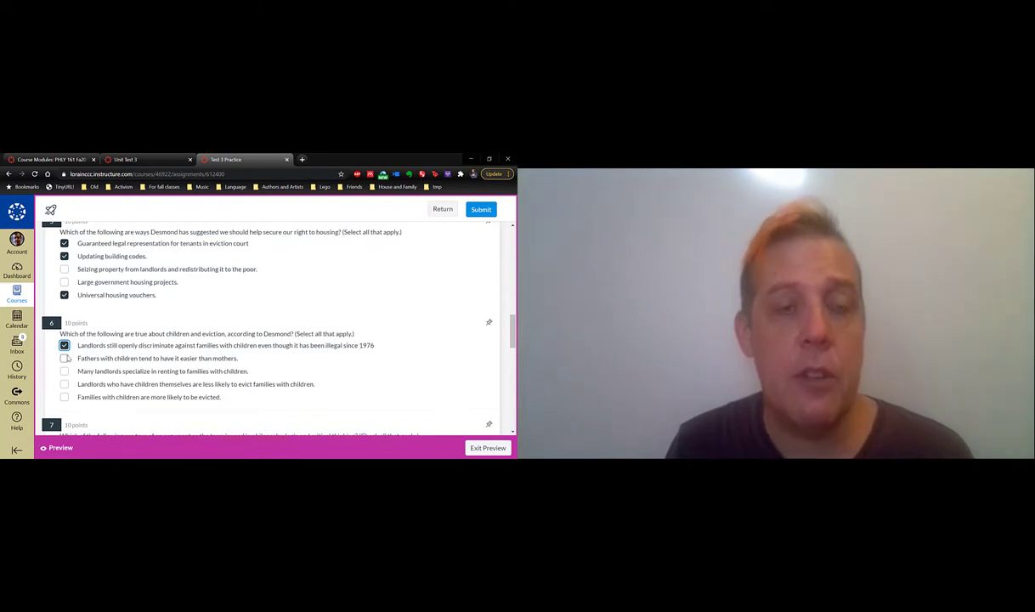
click(65, 344)
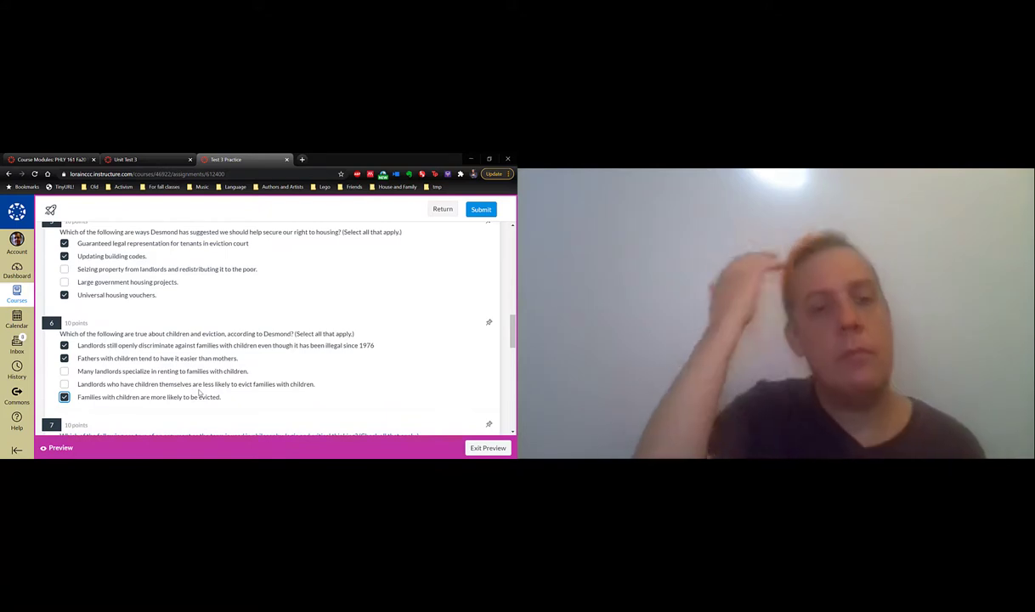
scroll(down, 3)
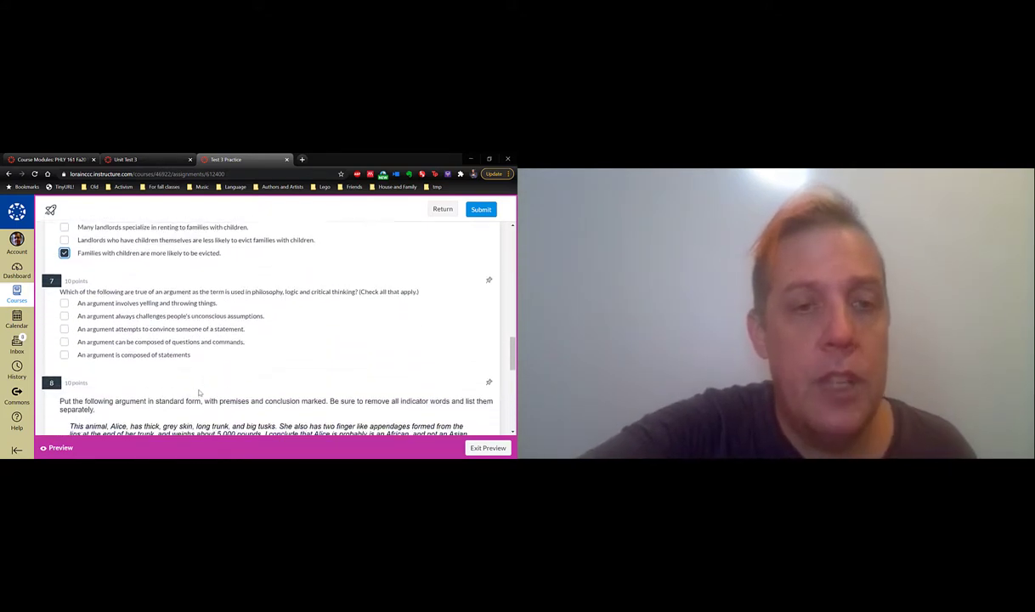
Scroll the quiz down to question 7 before switching to the Clue argument slide
scroll(down, 3)
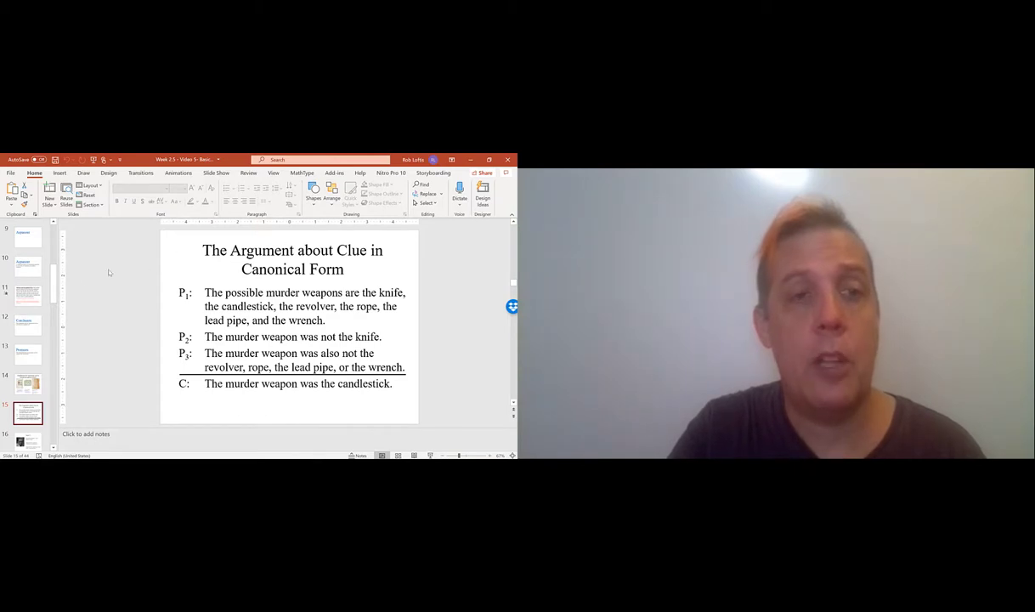
View the Argument and Statement definition slides, then return to the quiz at question 7
click(27, 266)
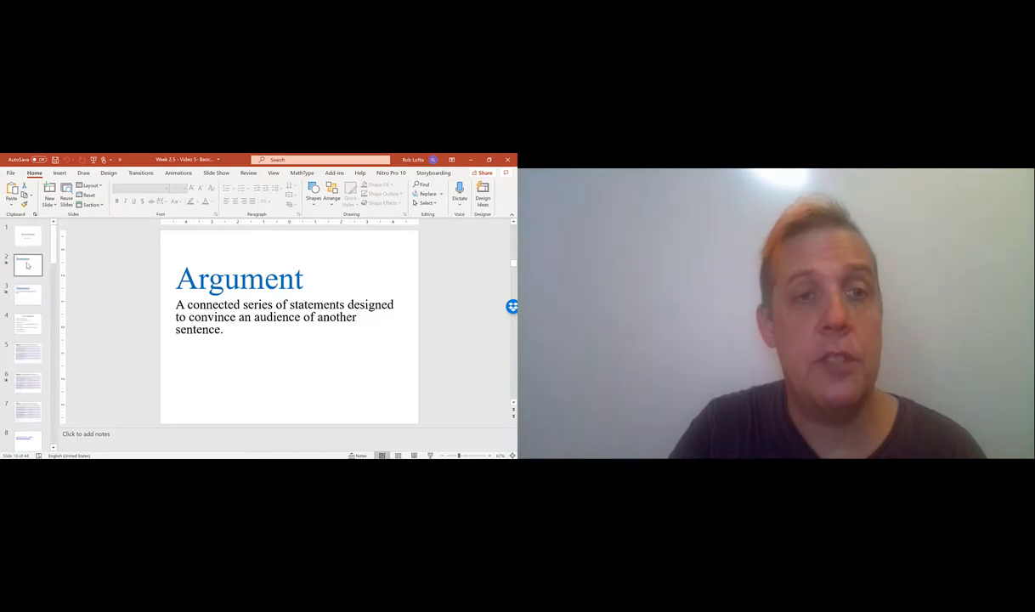
click(28, 294)
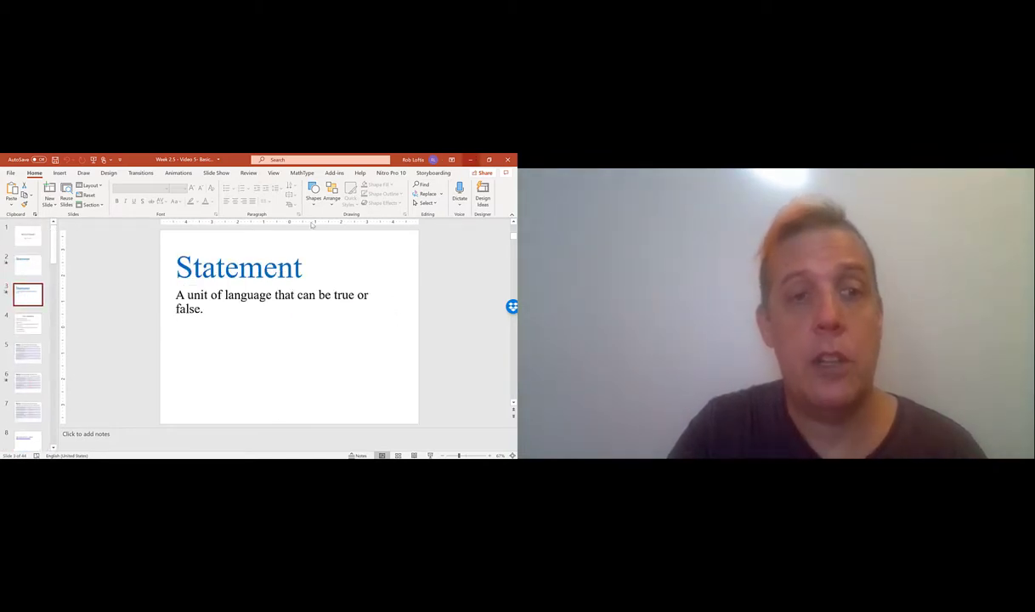
click(28, 383)
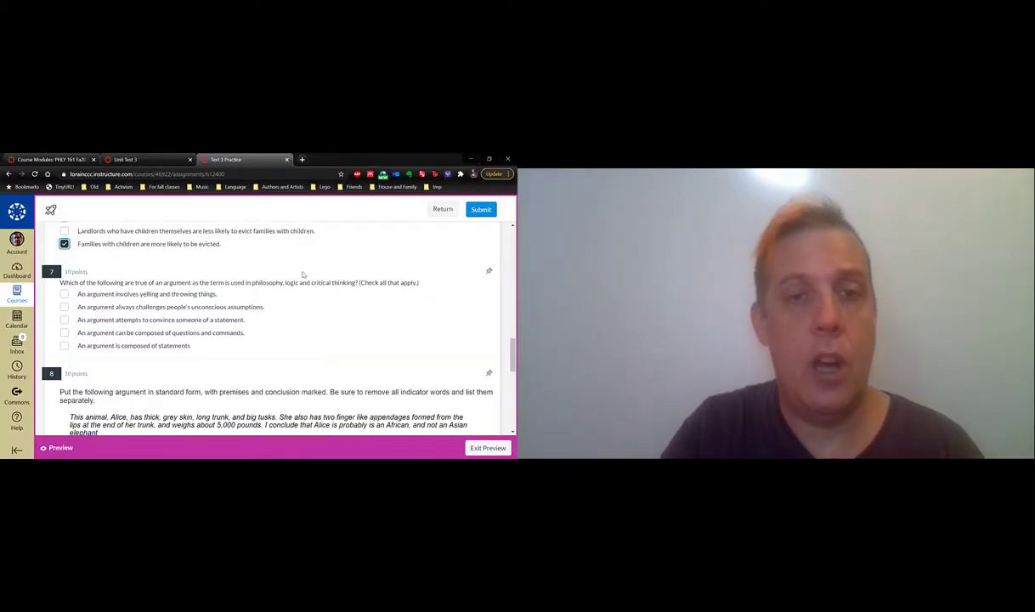
mouse_move(278, 278)
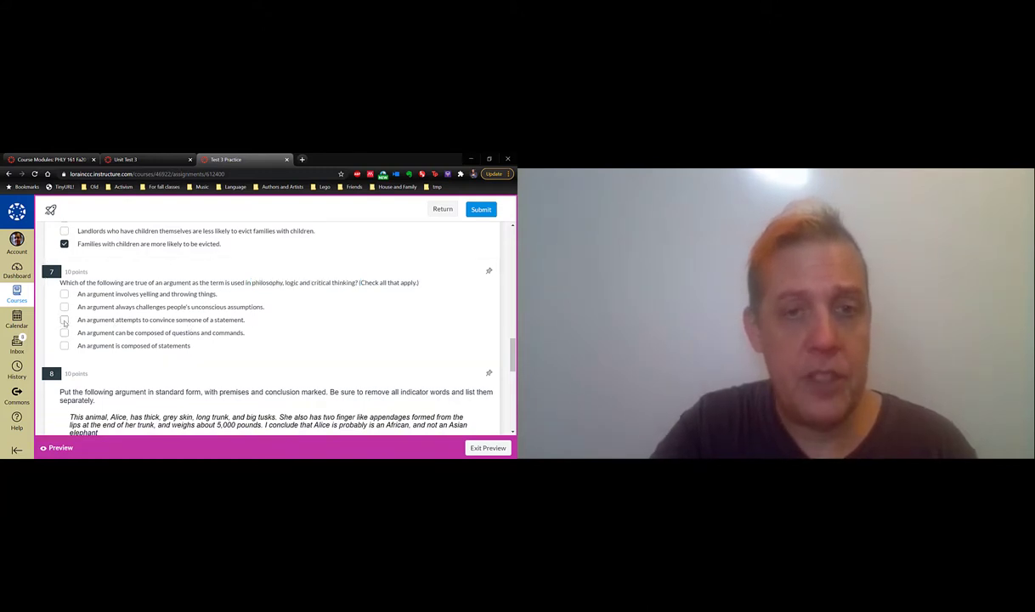
Tick 'attempts to convince someone of a statement' and 'is composed of statements' for question 7
click(65, 319)
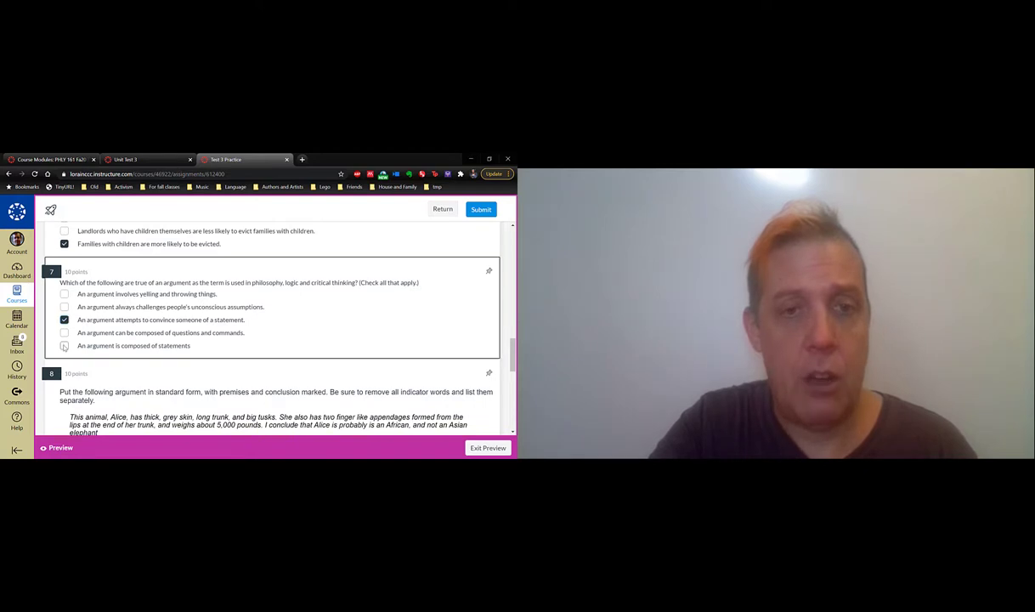
click(64, 346)
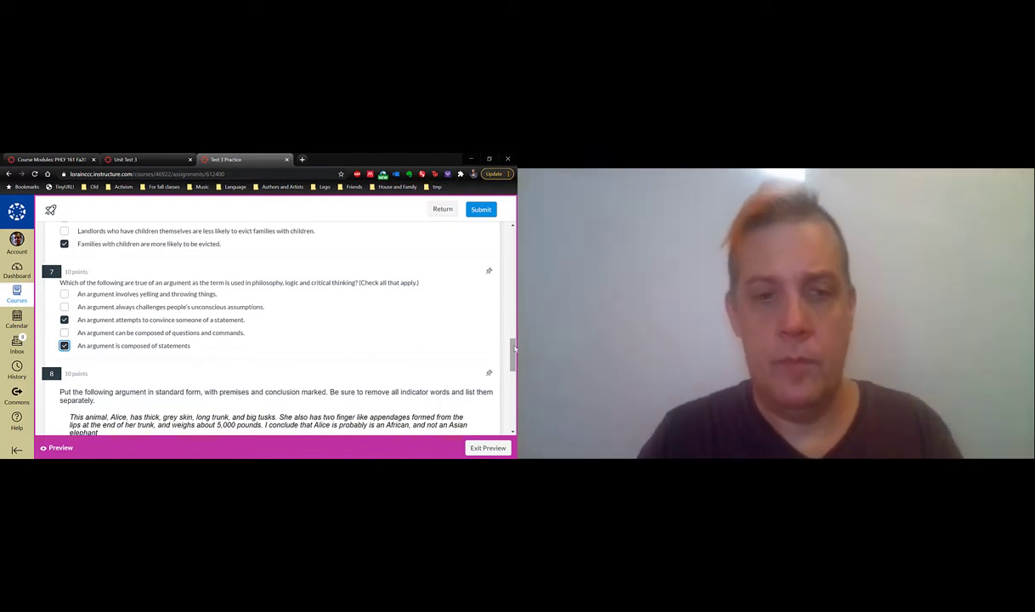
scroll(down, 3)
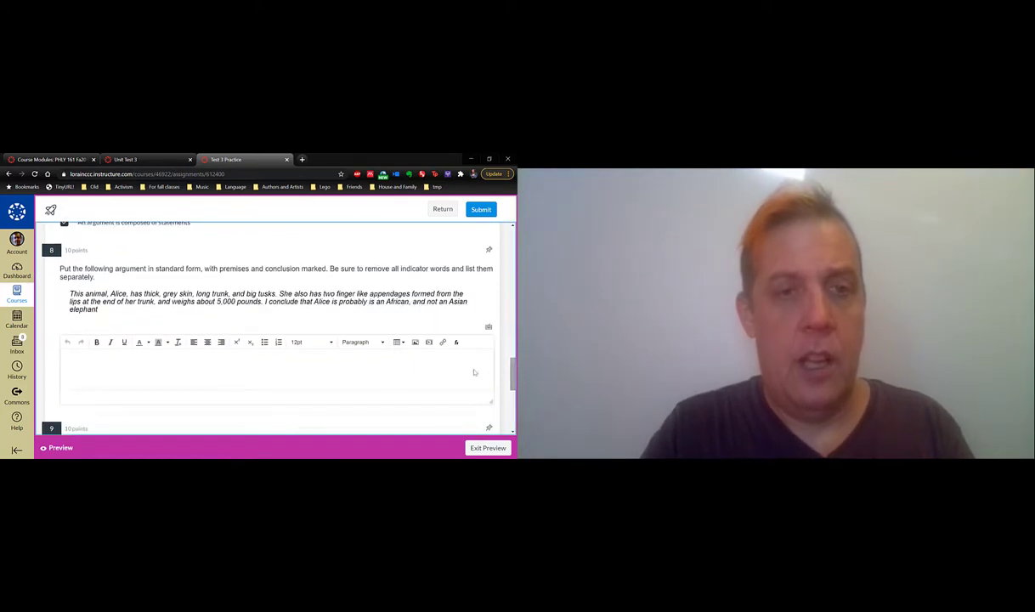
Write question 8's conclusion that Alice is probably an African elephant, noting 'I conclude that', and start P1
click(276, 370)
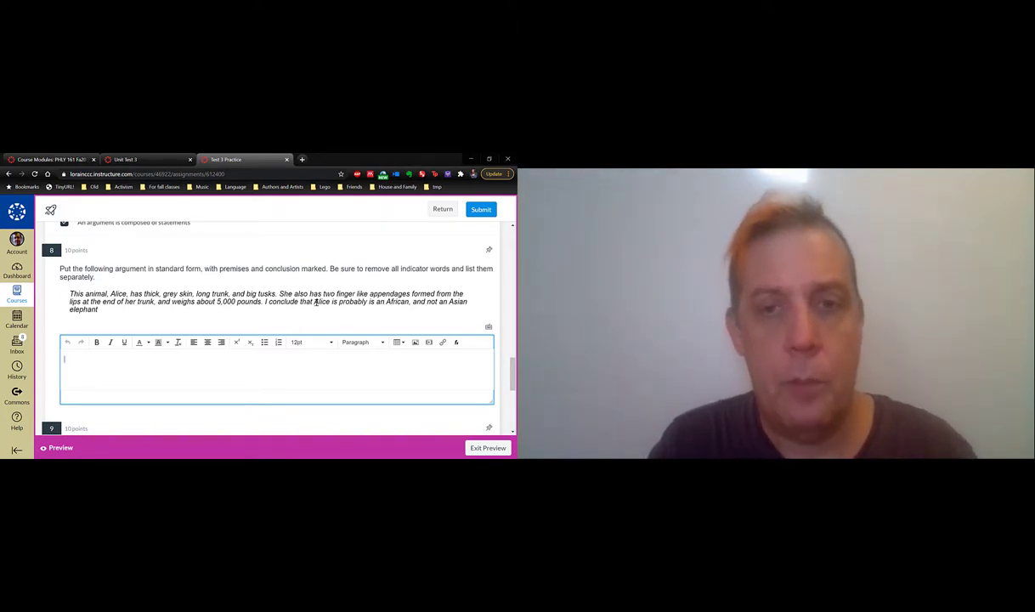
drag(313, 302, 96, 309)
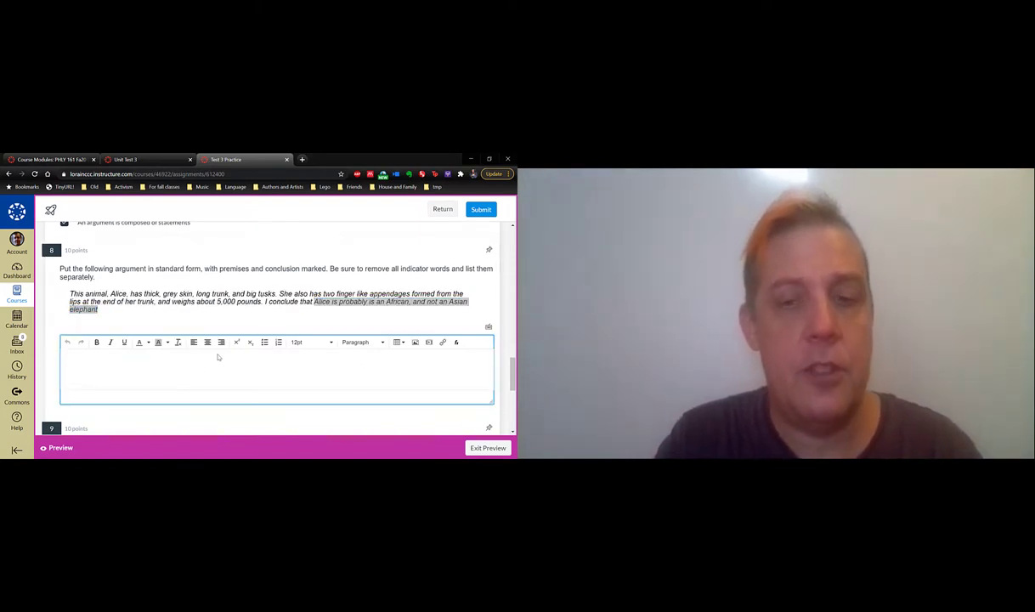
text(C: Alice is probably is an African, and not an Asian elephant)
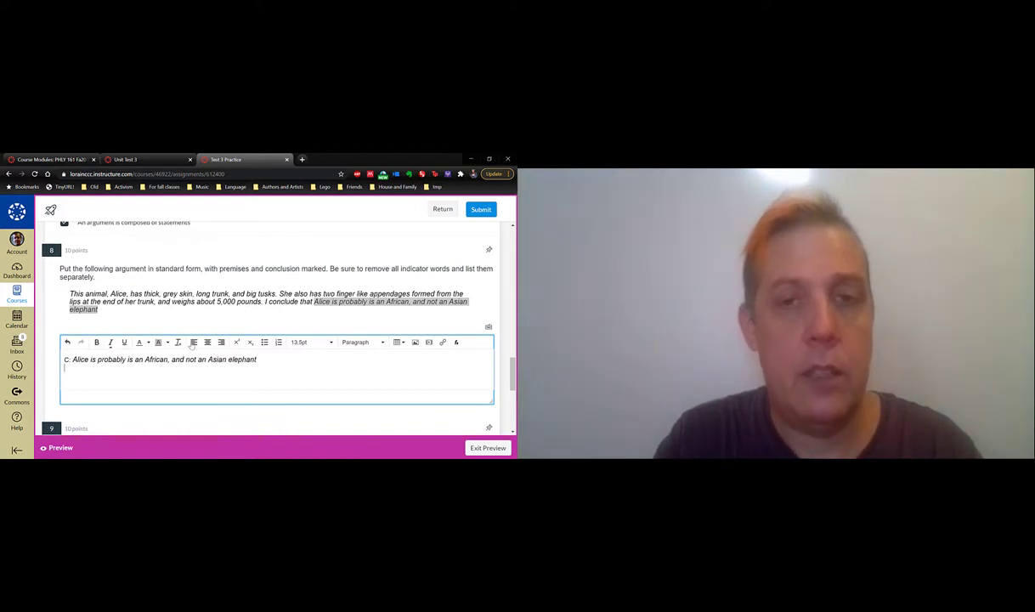
text(India)
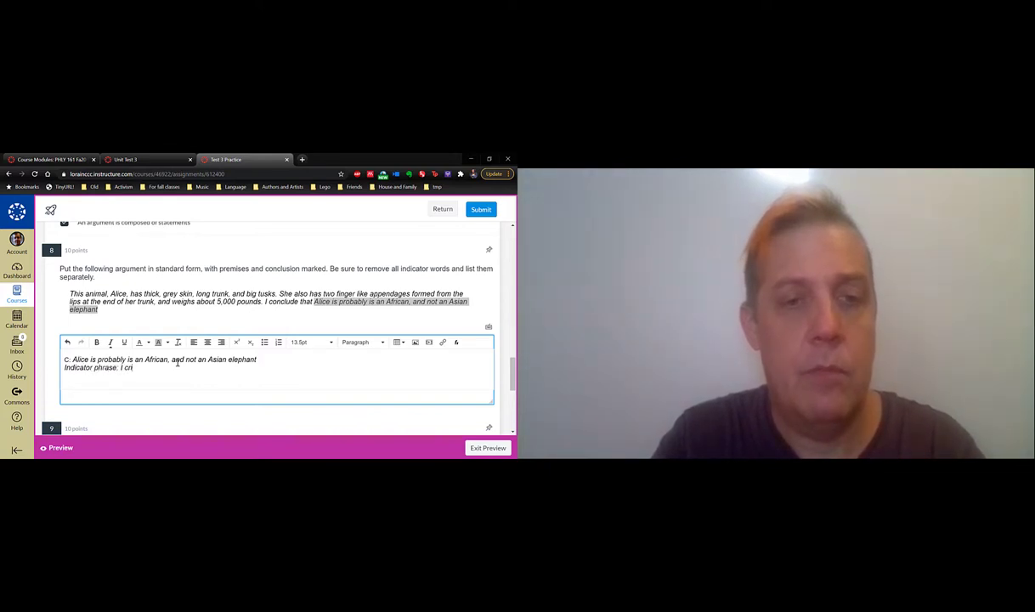
text(onclude that)
text(P:)
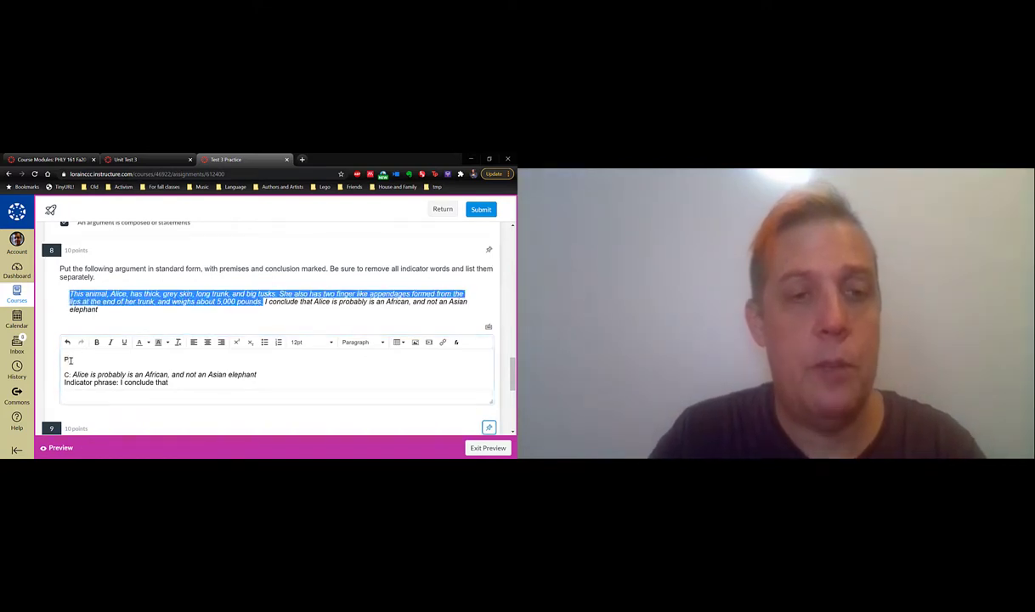
text(1)
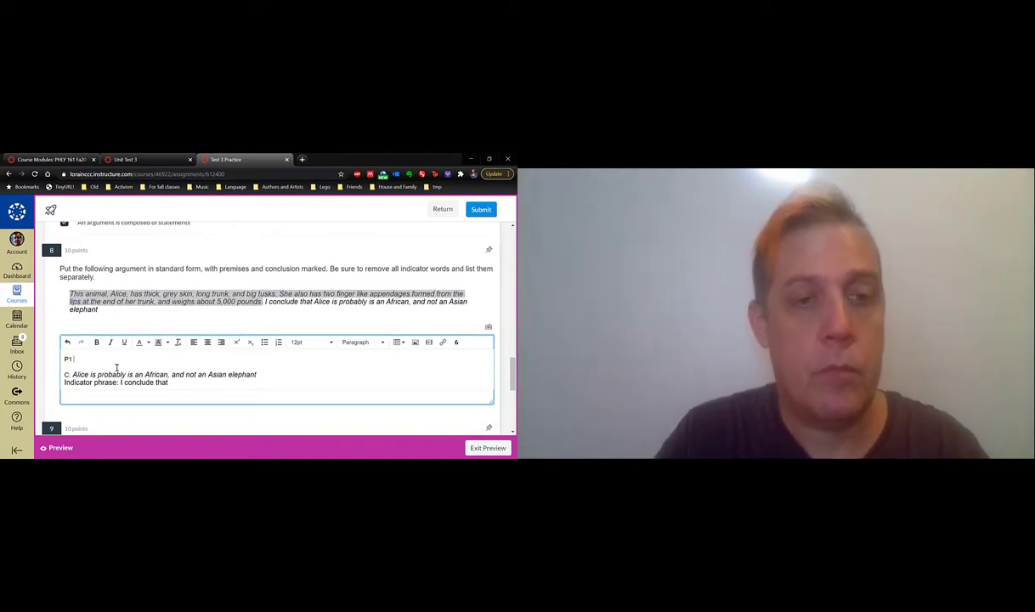
Add premises P1 and P2 about Alice's skin, trunk, tusks and trunk appendages, then select the answer text
text(This animal, Alice, has thick, grey skin, long trunk, and big tusks. She also has two finger like appendages formed from the lips at the end of her trunk, and weighs about 5,000 pounds.)
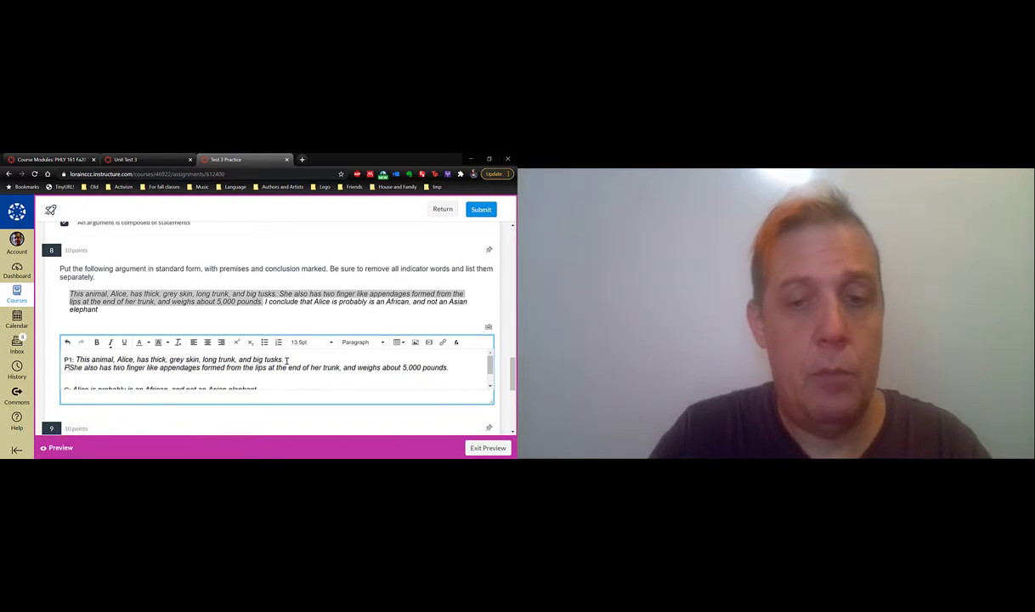
text(P2)
click(278, 376)
text(P3: Alice weighs about 5,000 pounds.)
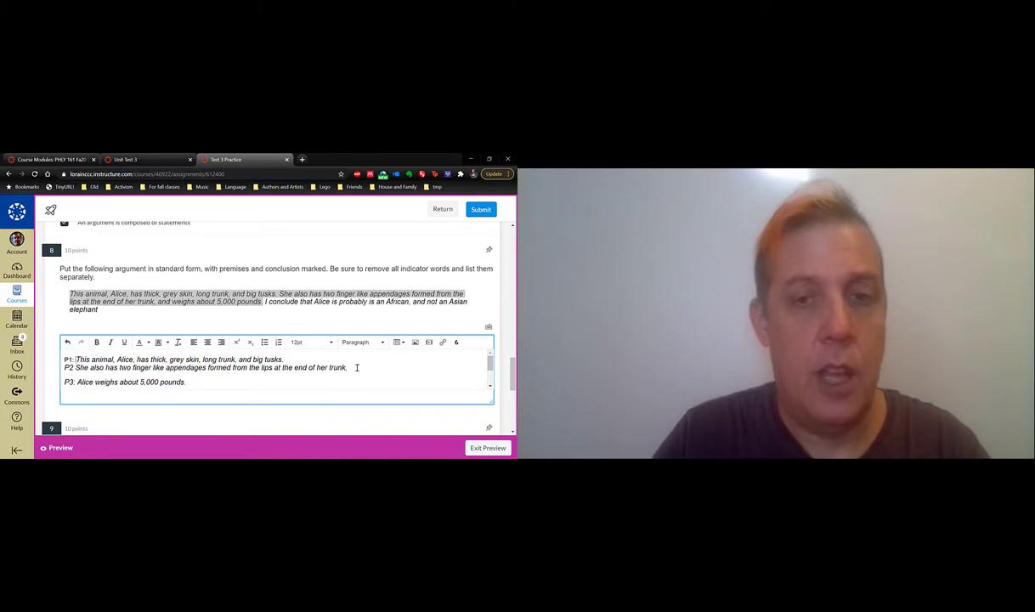
drag(65, 358, 347, 367)
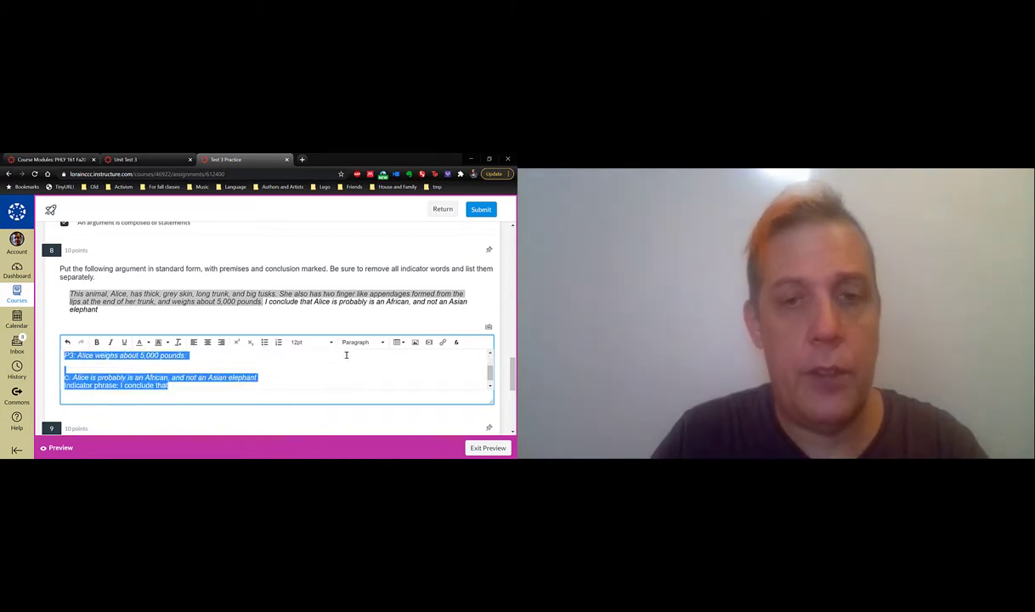
Set question 8's answer text to 10pt and add a dividing line above the conclusion
click(329, 342)
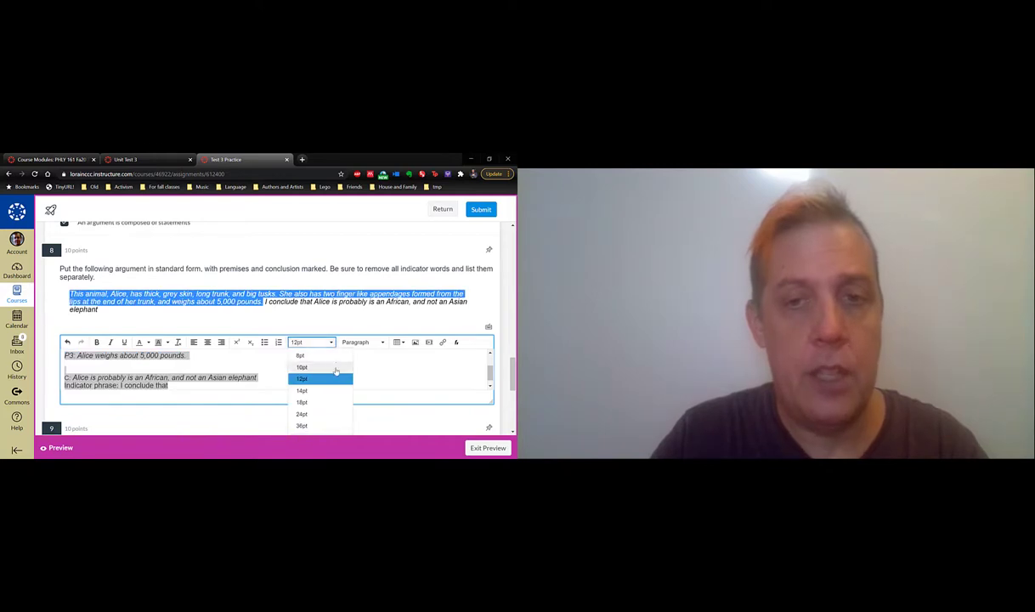
click(302, 366)
text(---------------)
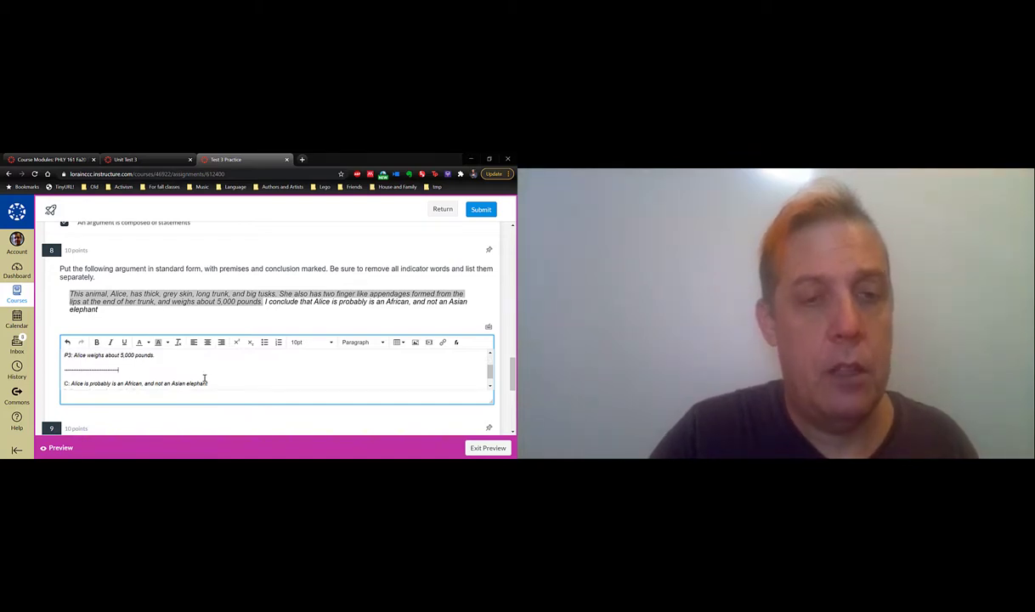
text(P2. She also has two finger like appendages formed from the lips at the end of her trunk.)
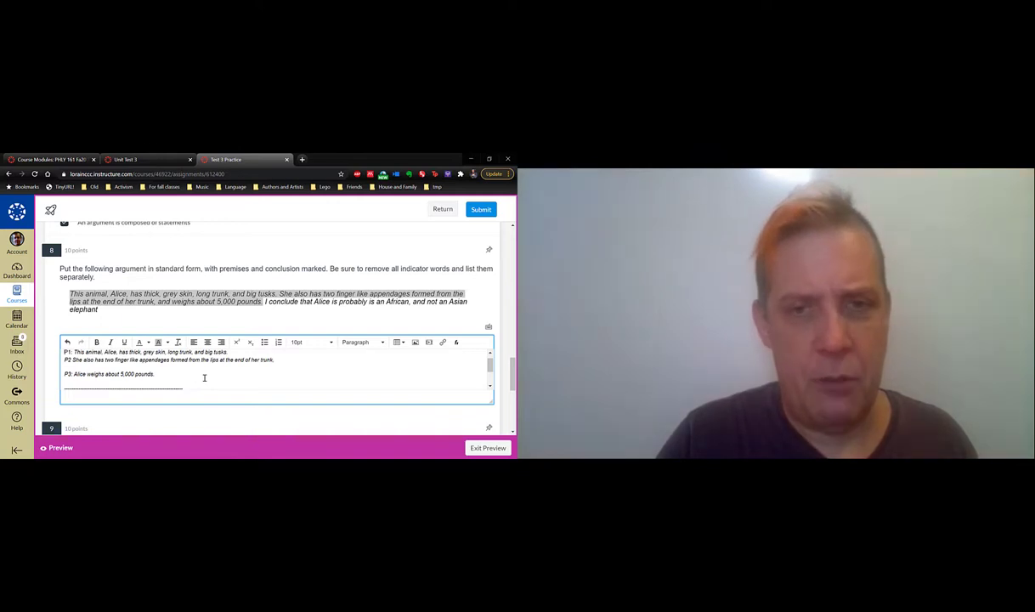
drag(70, 352, 184, 359)
text(Indicator phrase: I conclude that)
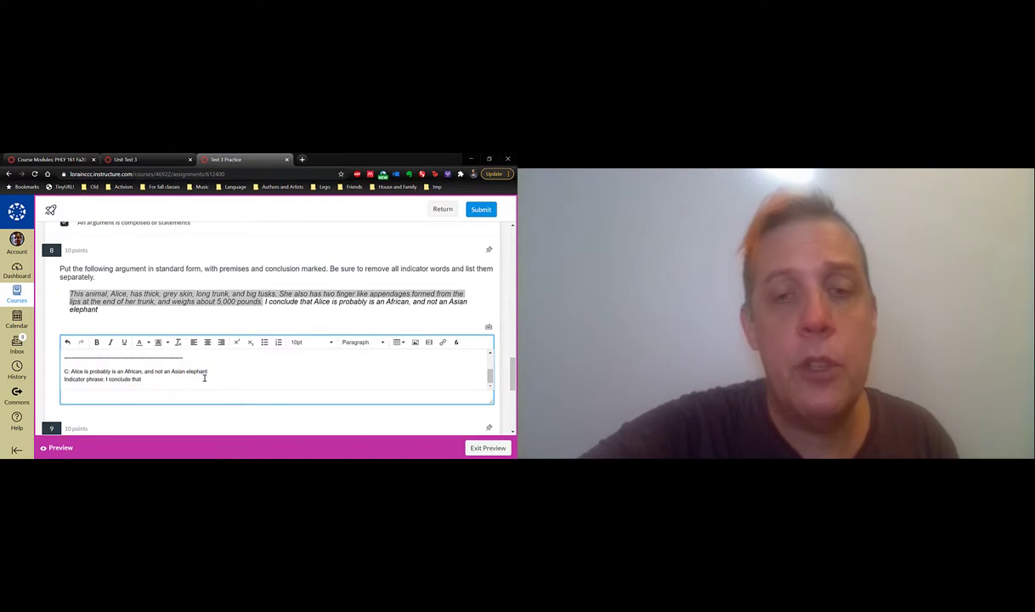
Scroll down through question 9 to bring question 10 into view
scroll(down, 3)
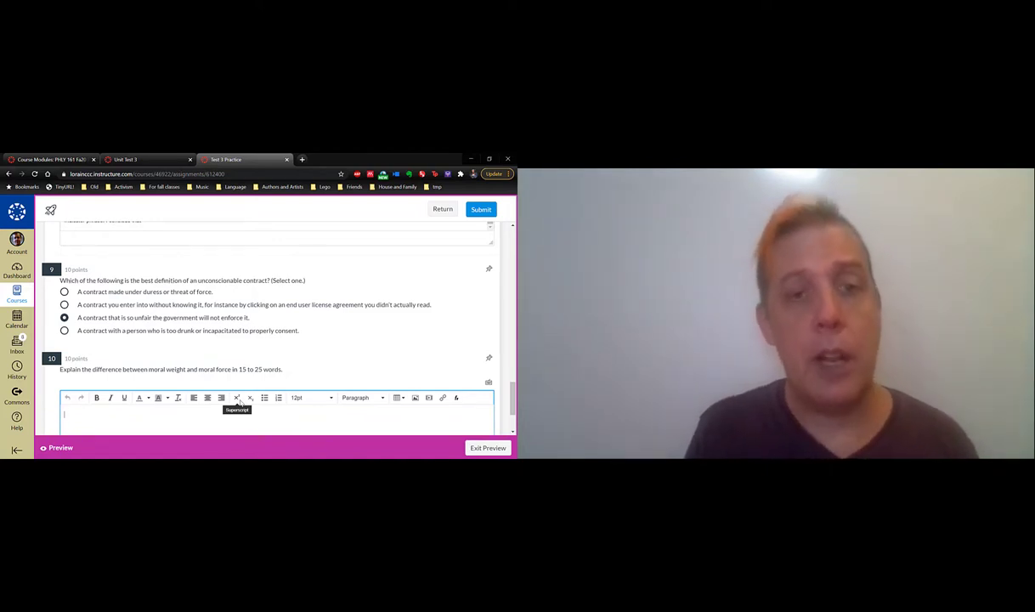
Type an 18-word definition of moral weight and moral force for question 10
text(Moral Weight:)
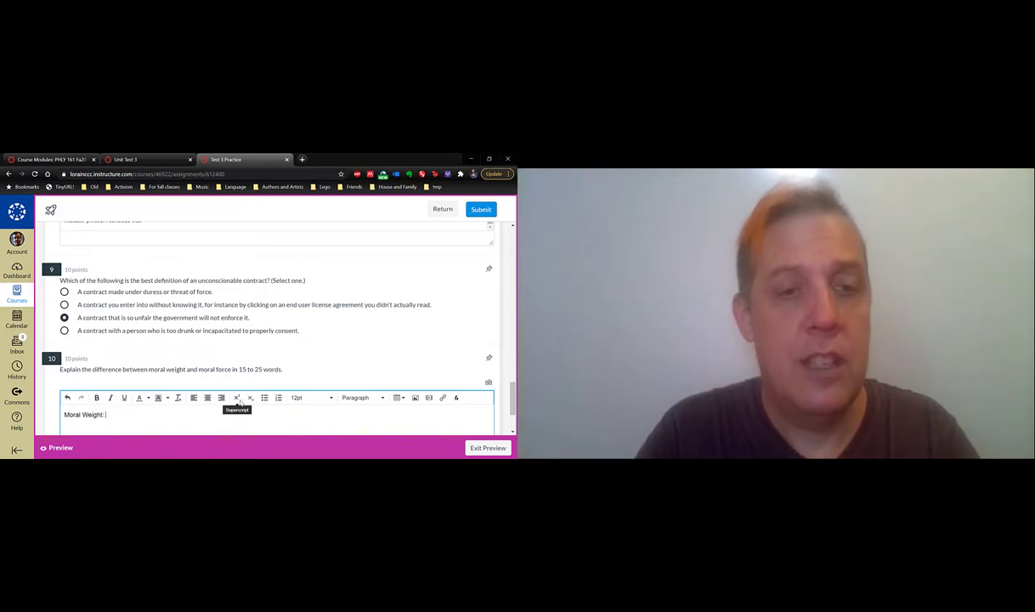
text(How something (like exploitation) is)
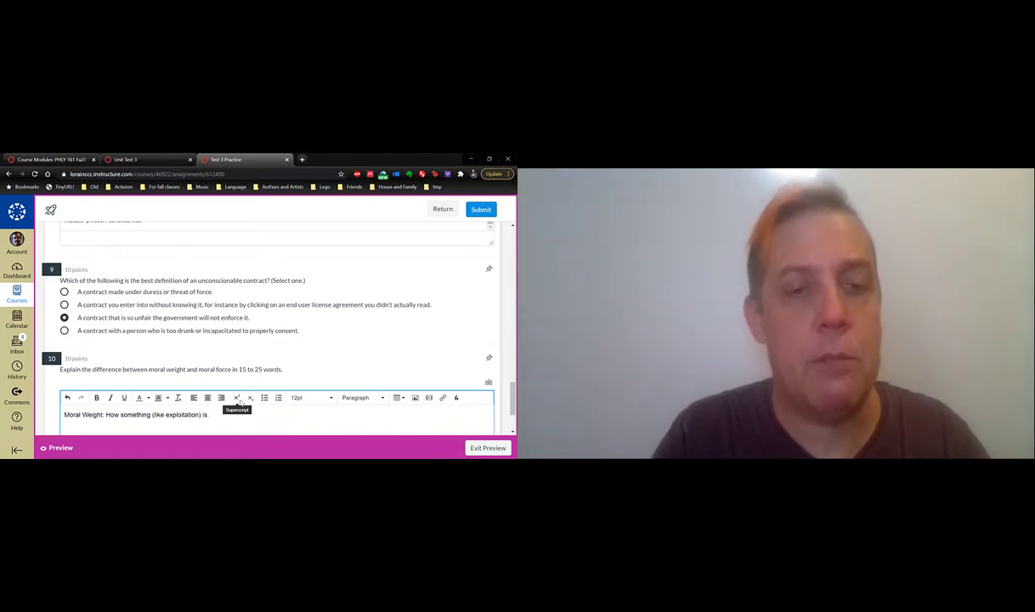
text(Moral)
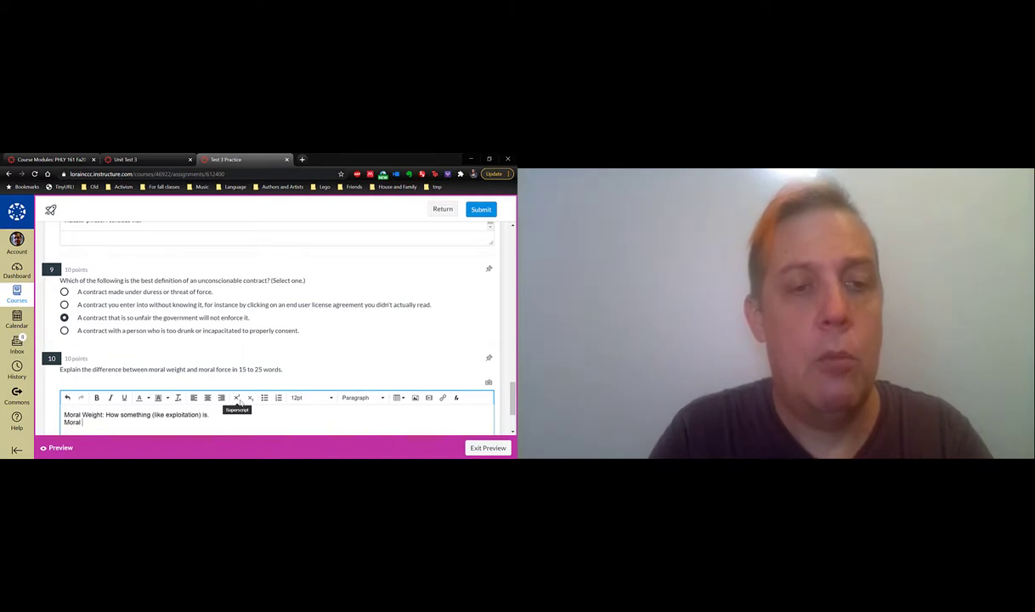
text(force:)
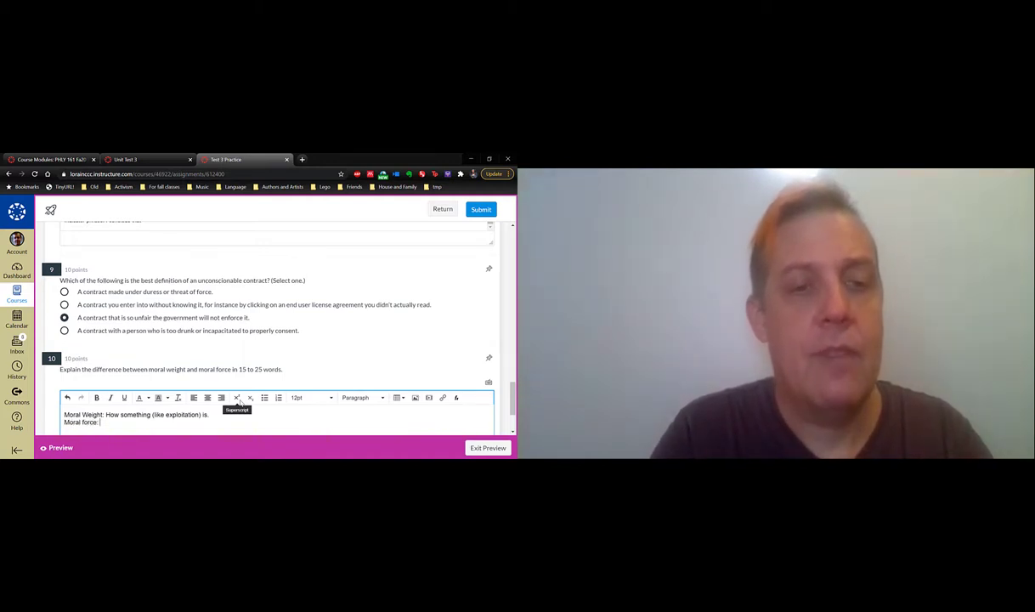
text(how oblic)
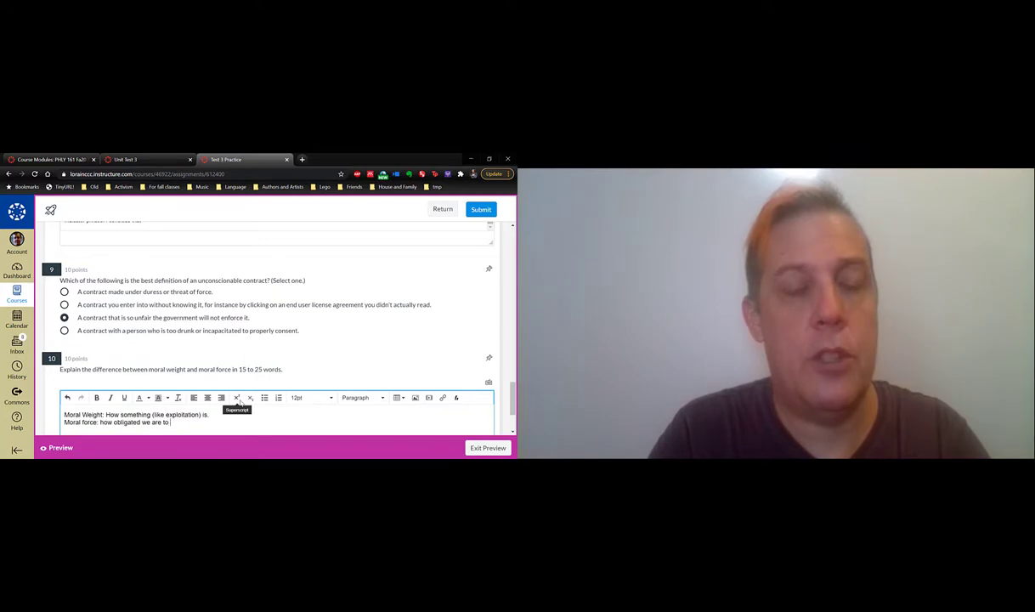
text(inte)
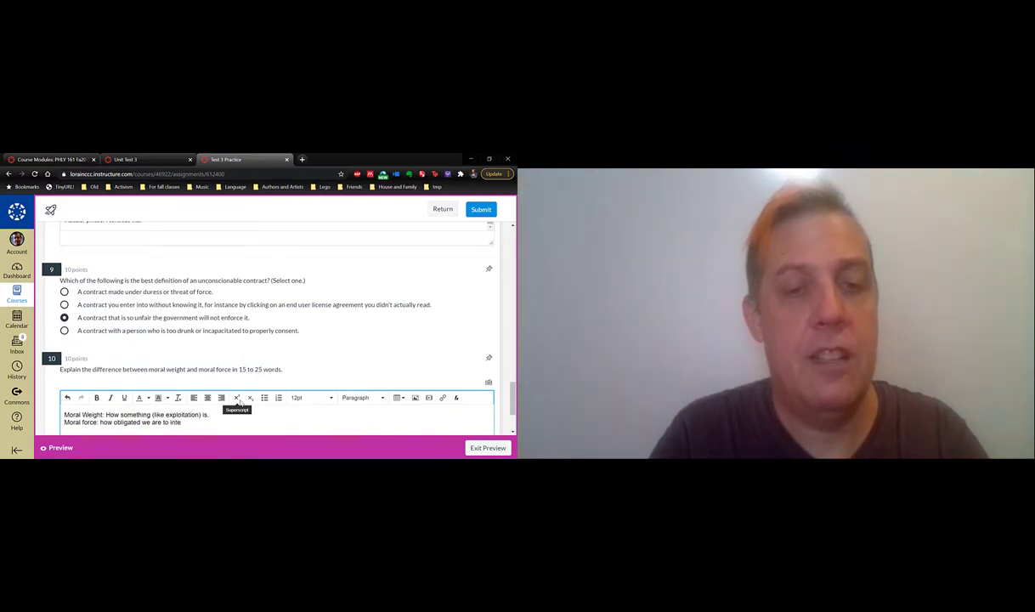
text(intervene to stop something.)
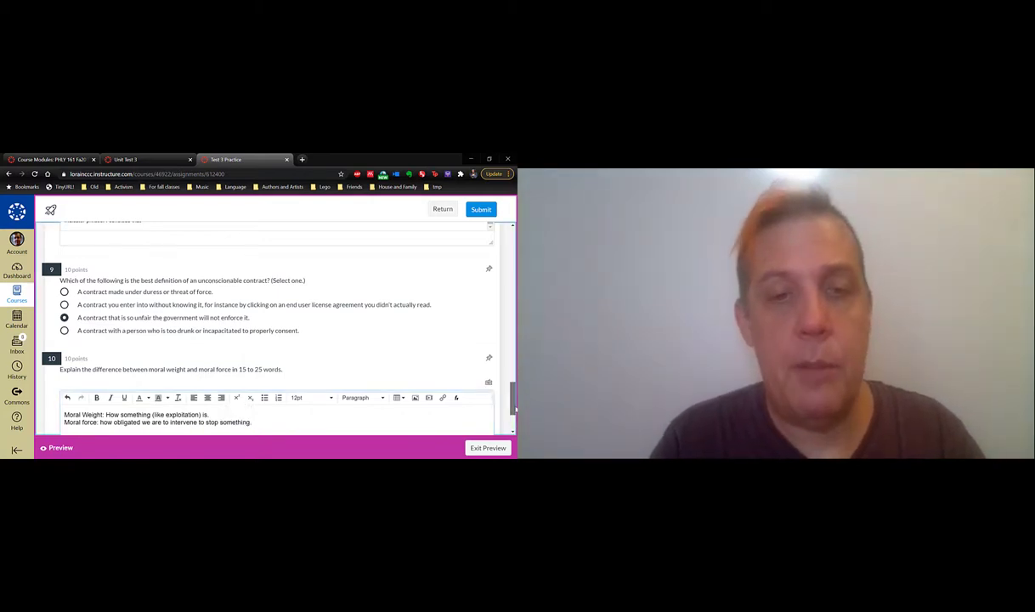
scroll(down, 3)
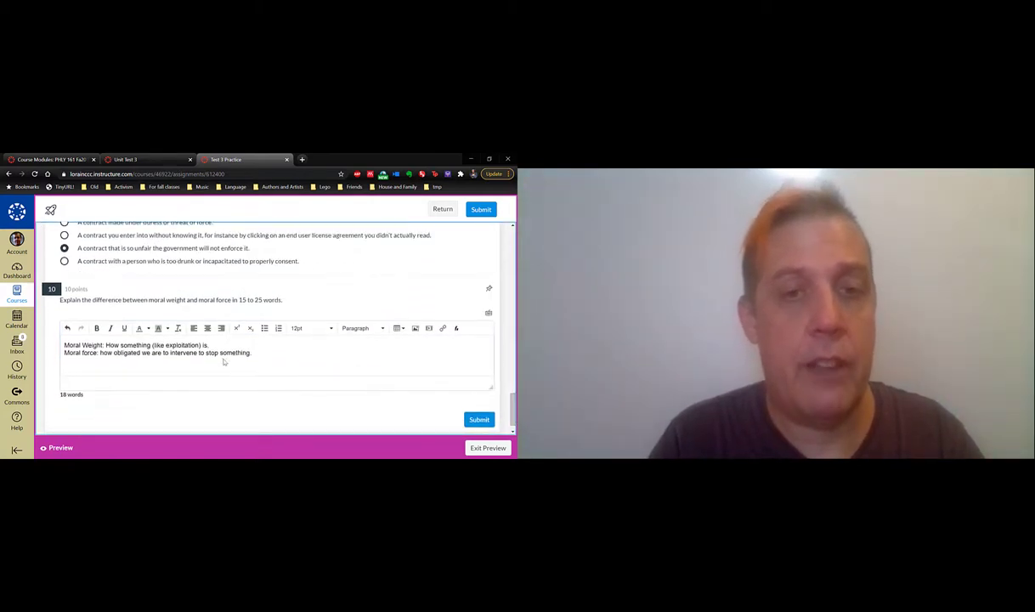